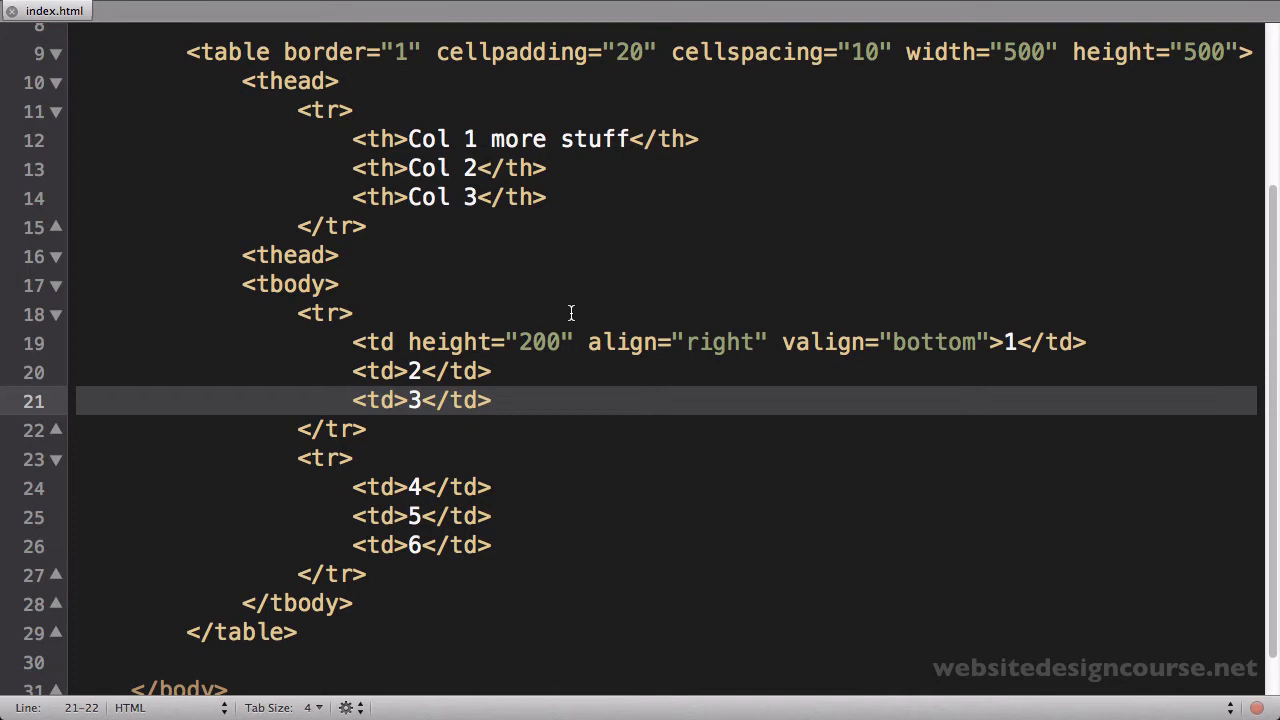
Step: Select the height and alignment attributes in cell 1's td tag on line 19
click(408, 342)
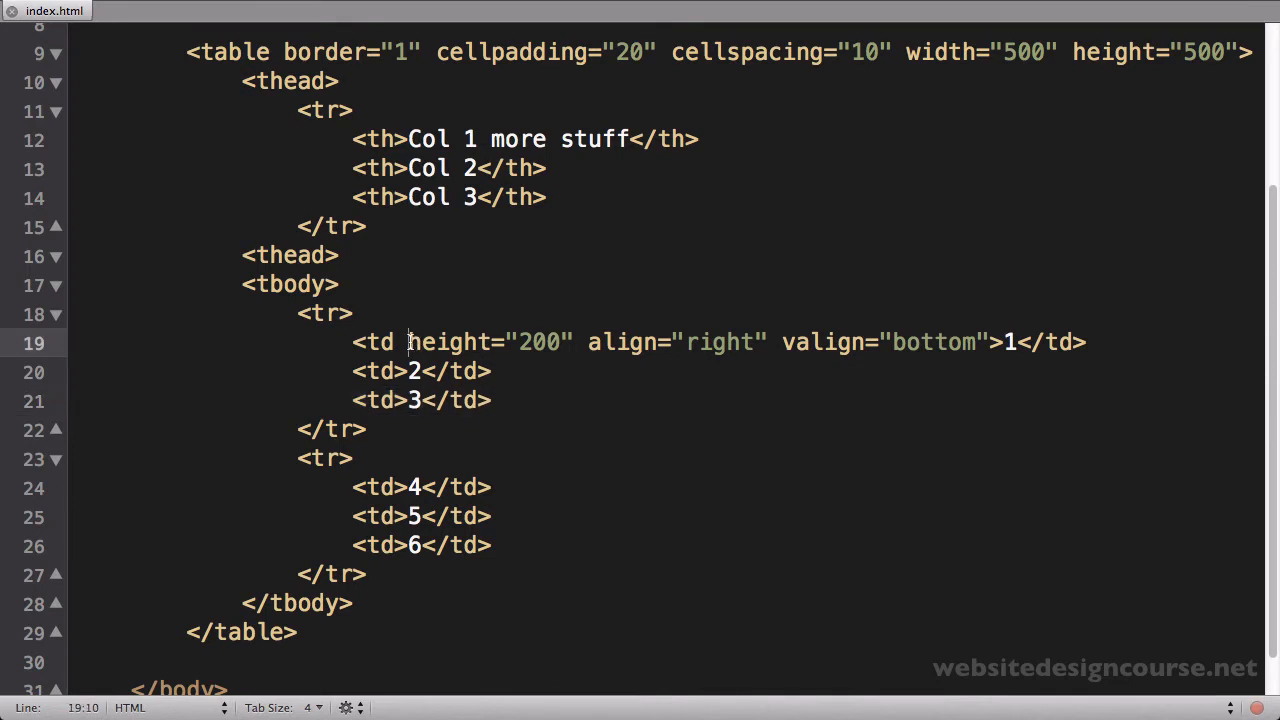
drag(408, 342, 980, 342)
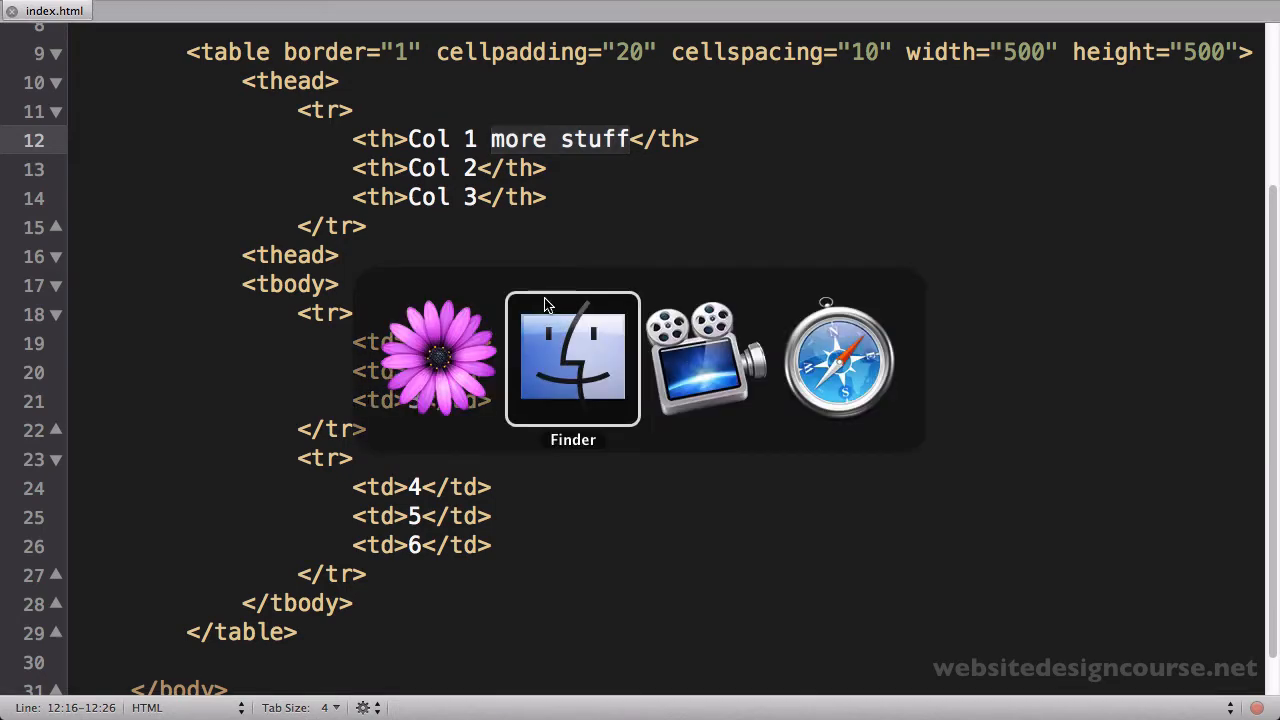
Step: Check the six-cell table in Safari, then return to TextMate
click(838, 360)
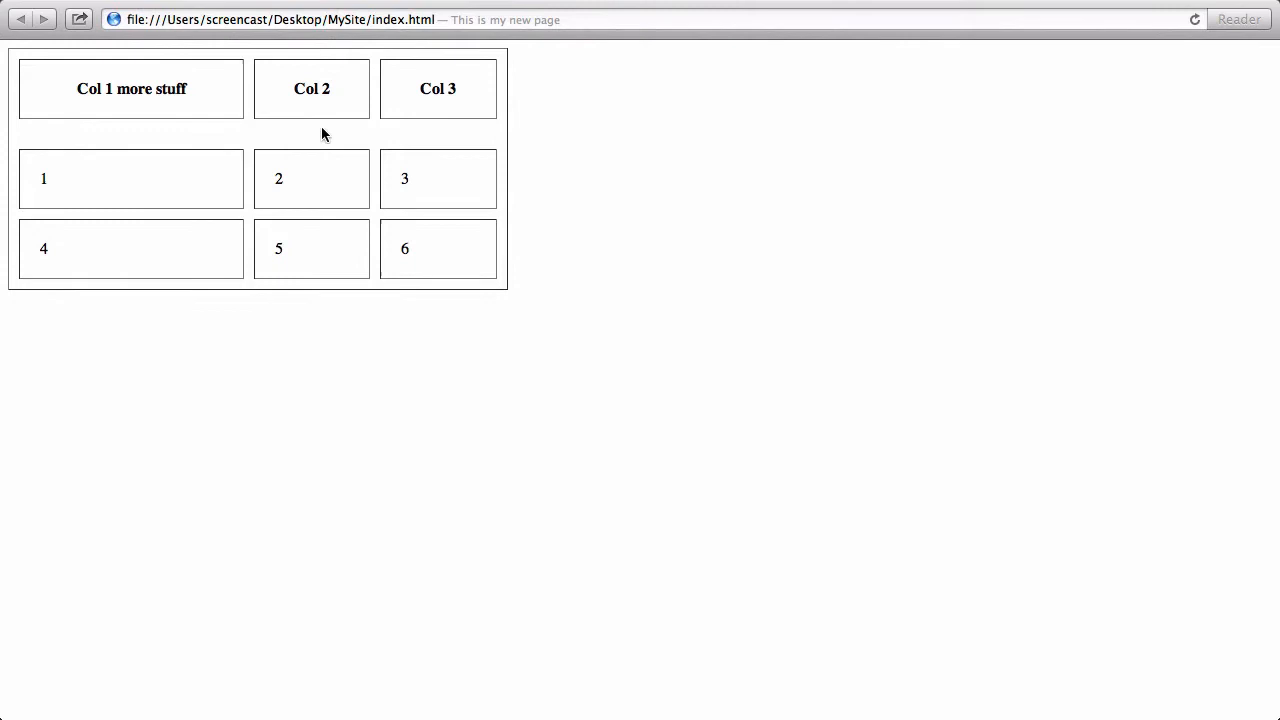
mouse_move(395, 105)
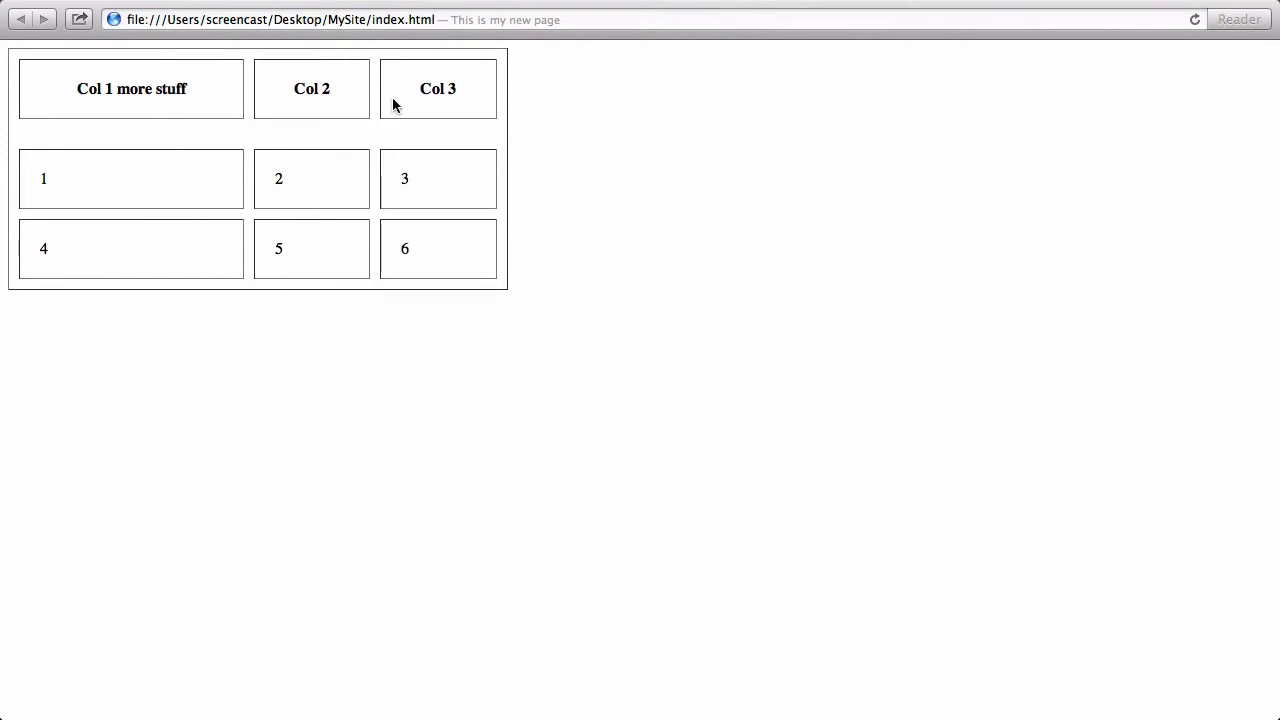
mouse_move(359, 313)
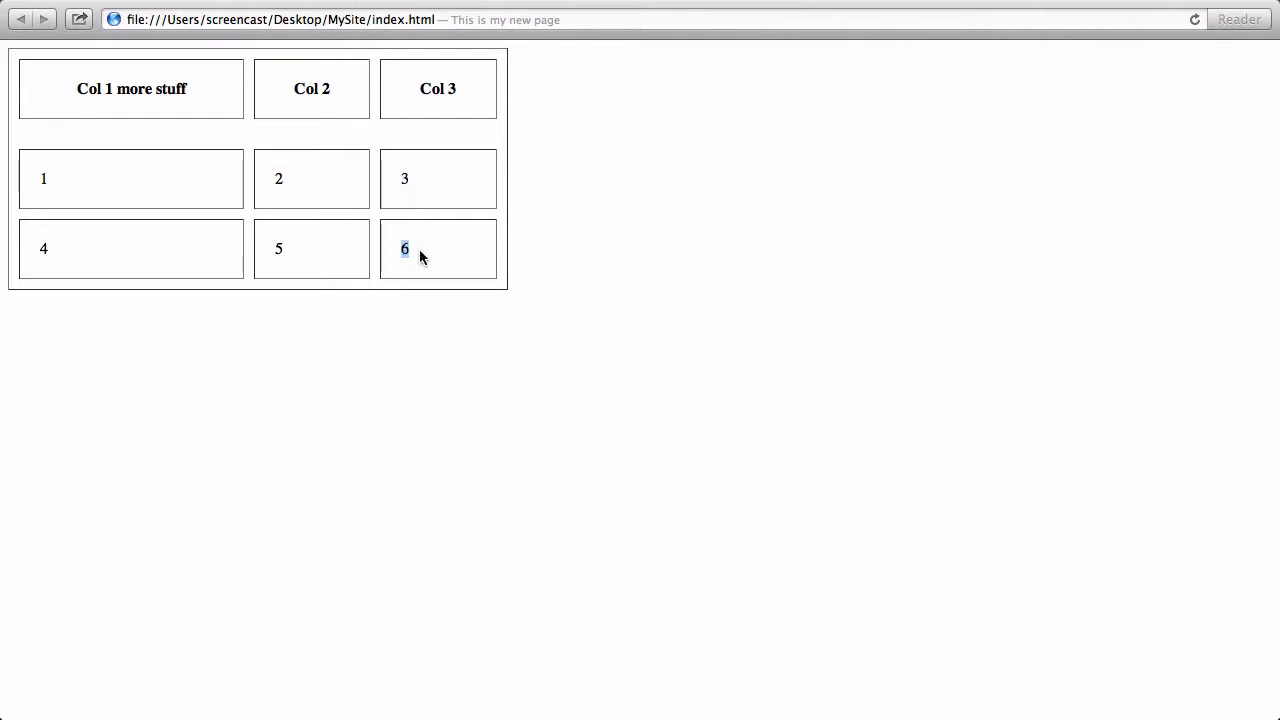
mouse_move(380, 204)
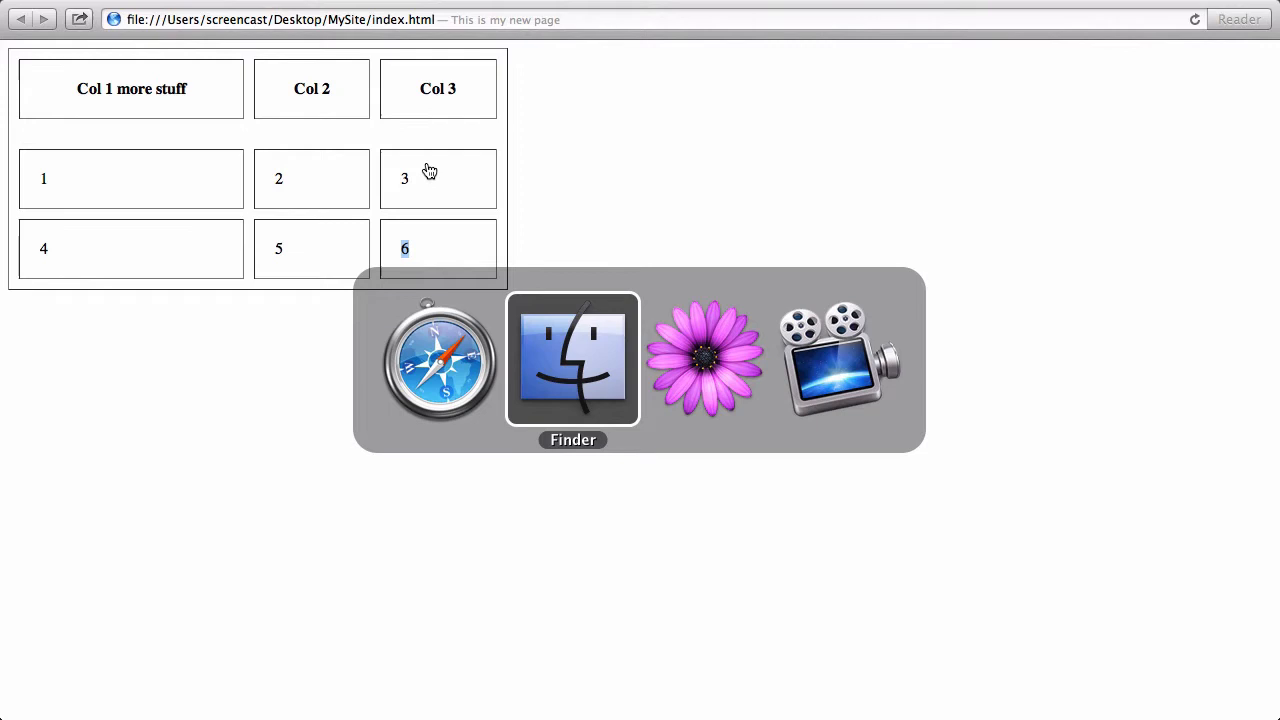
click(572, 360)
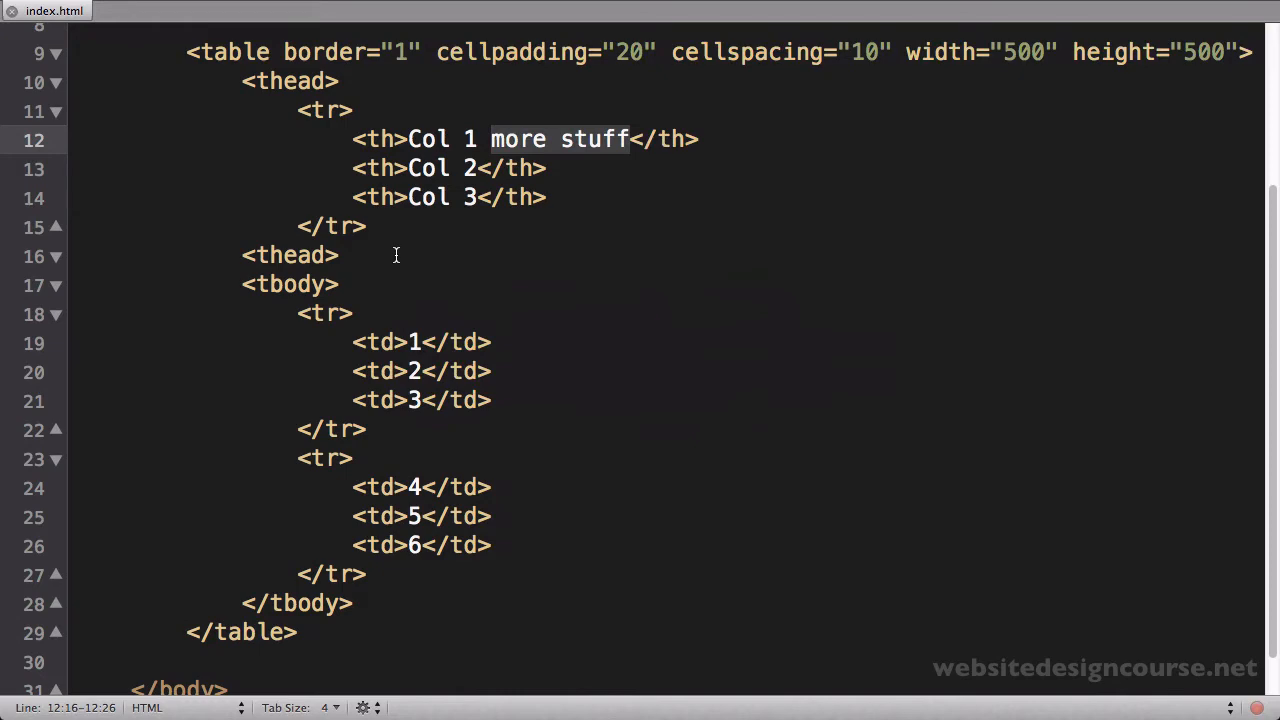
key(cmd+tab)
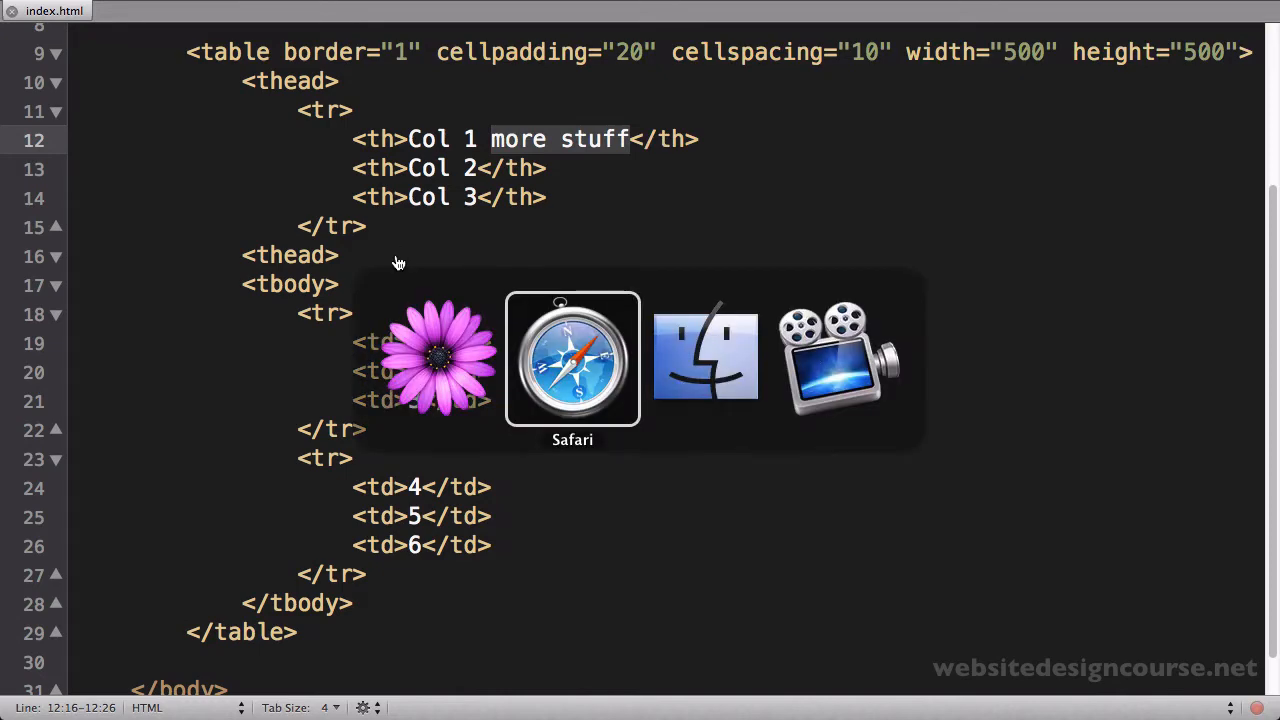
click(571, 357)
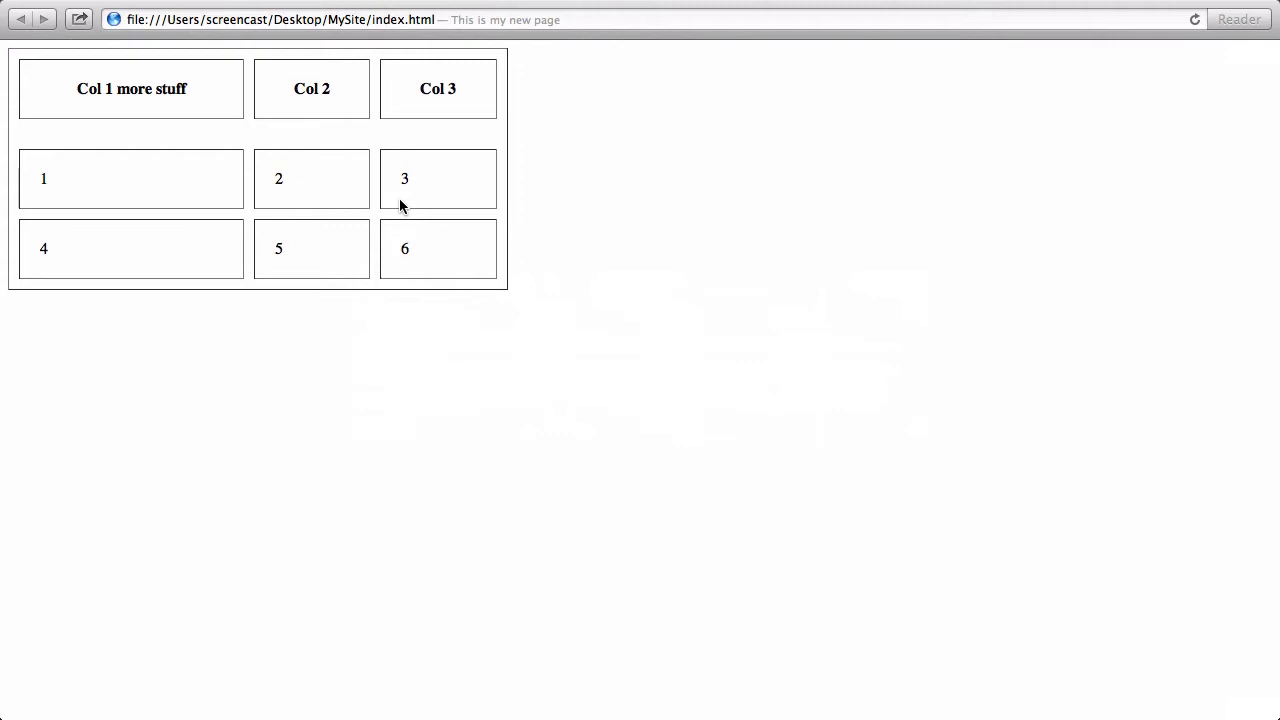
mouse_move(402, 176)
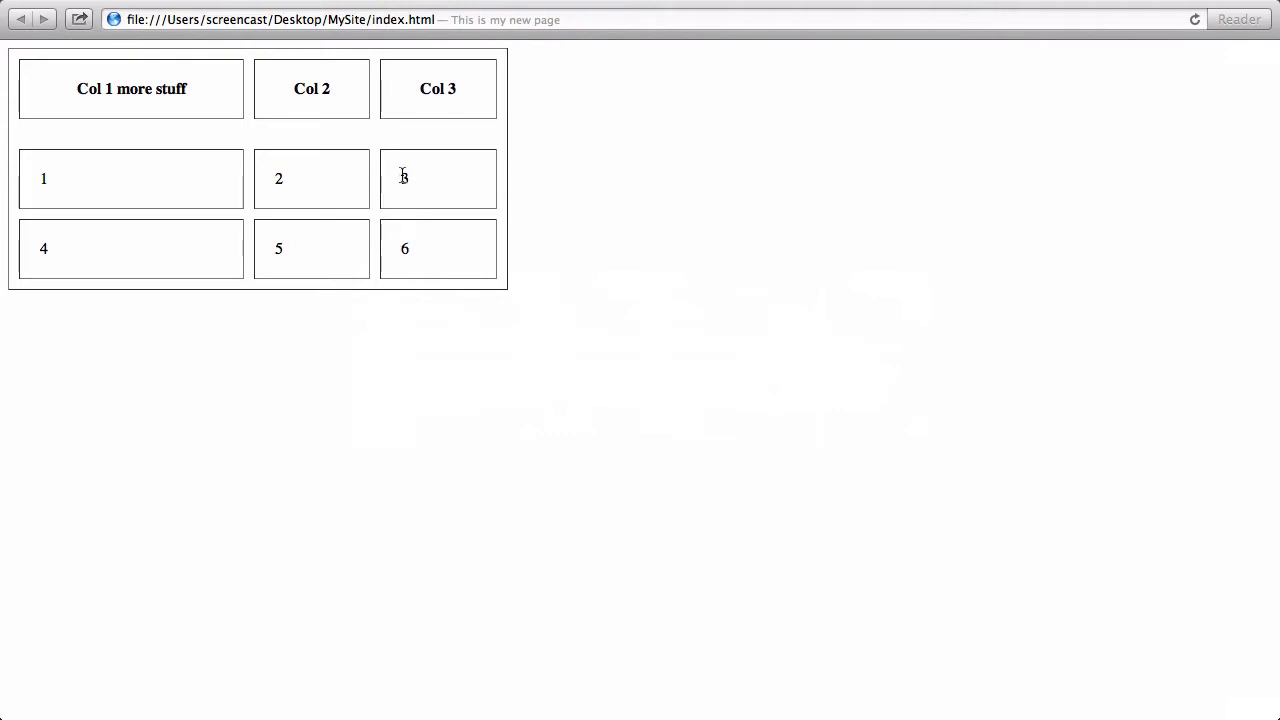
double_click(404, 248)
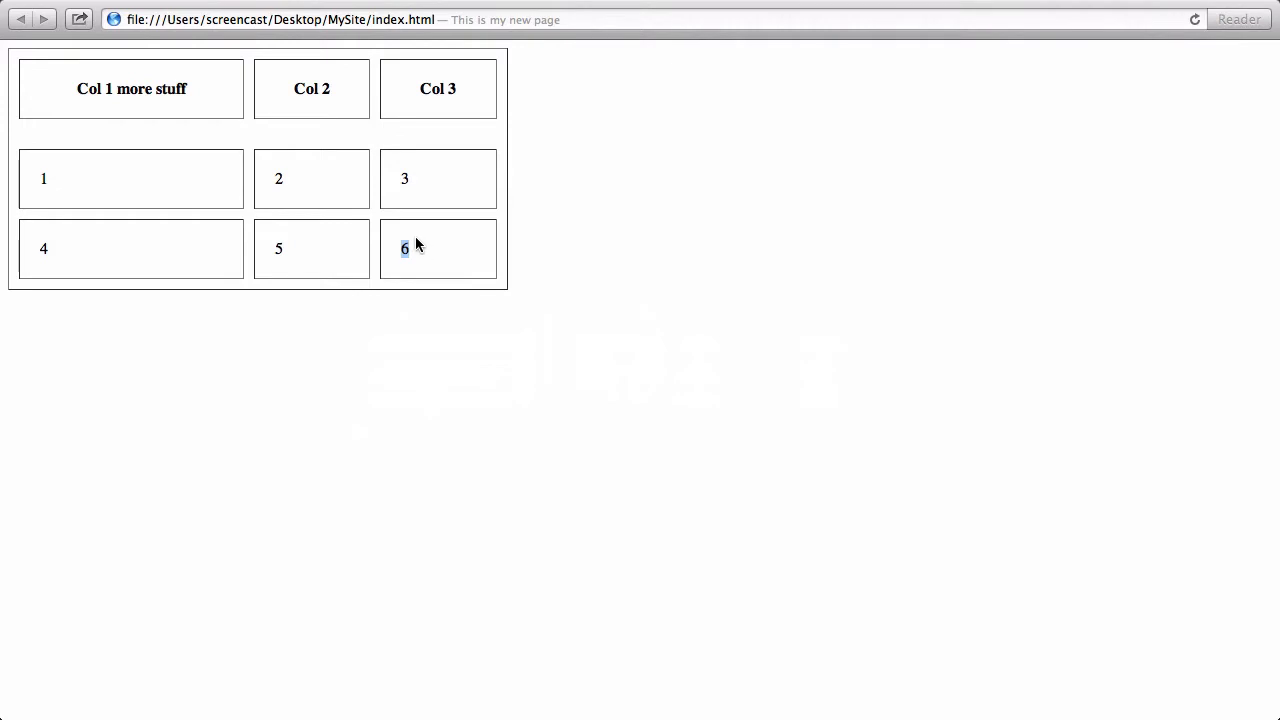
mouse_move(414, 114)
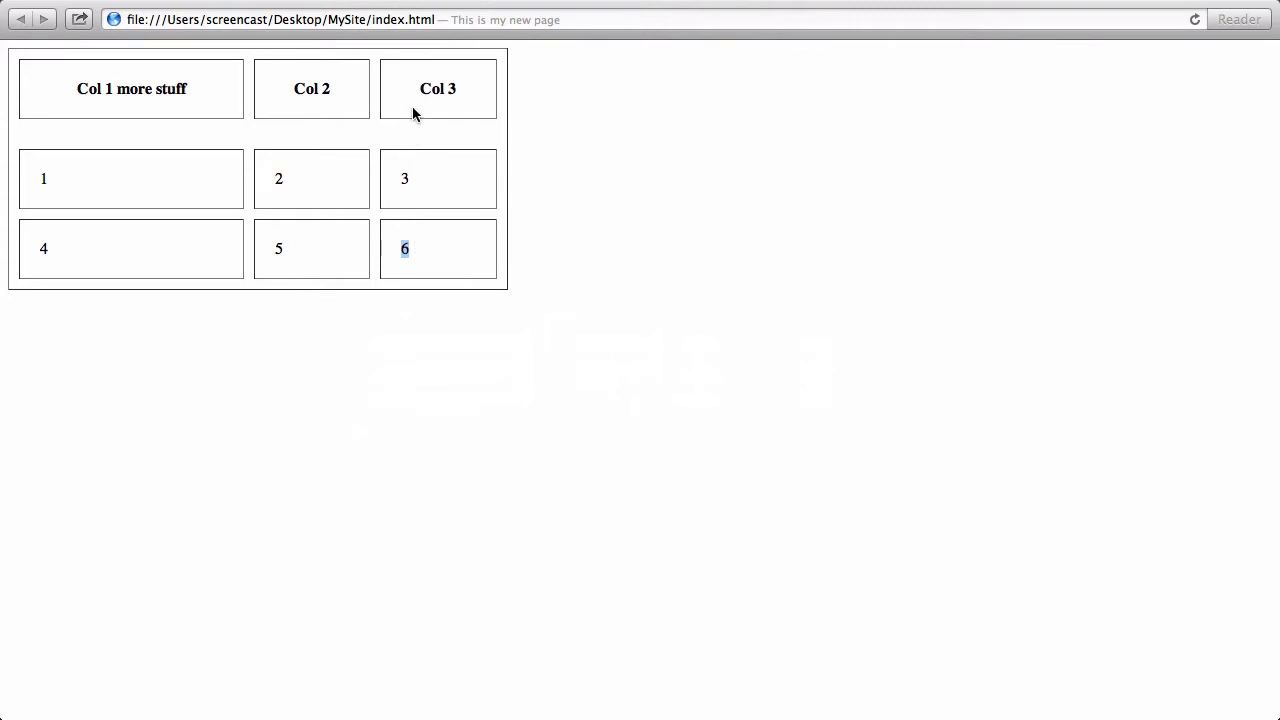
mouse_move(424, 253)
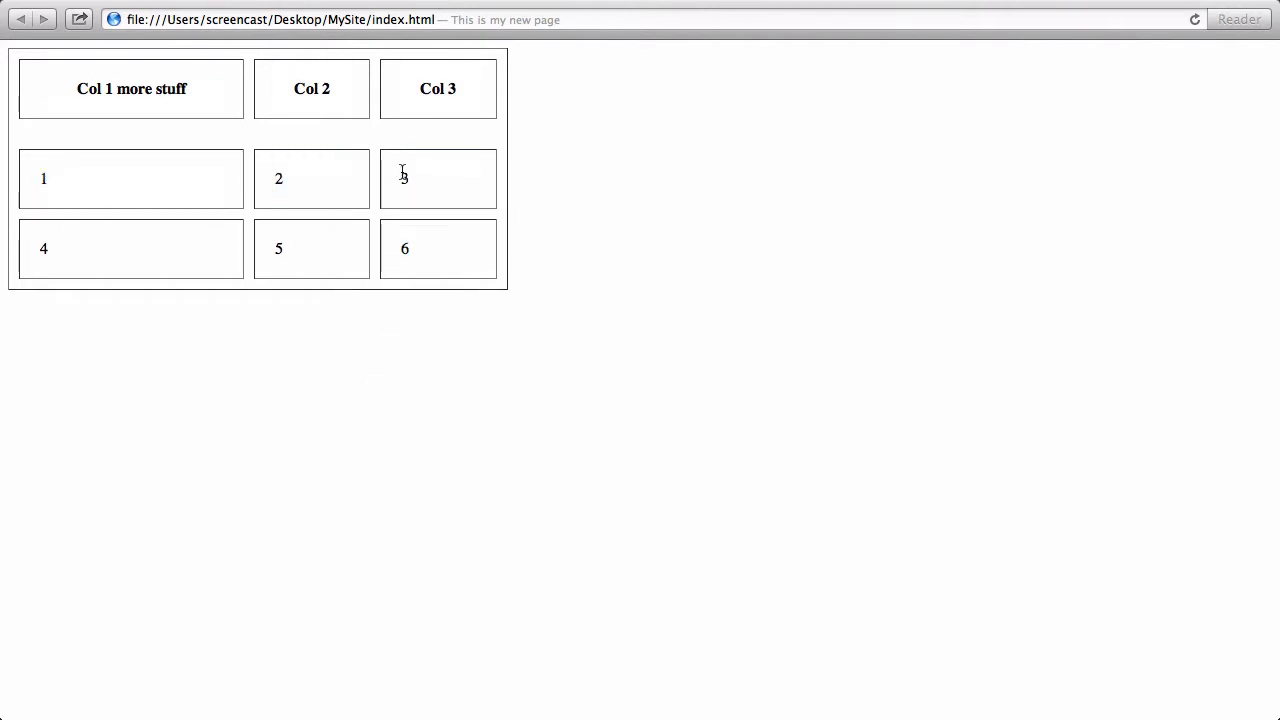
mouse_move(410, 223)
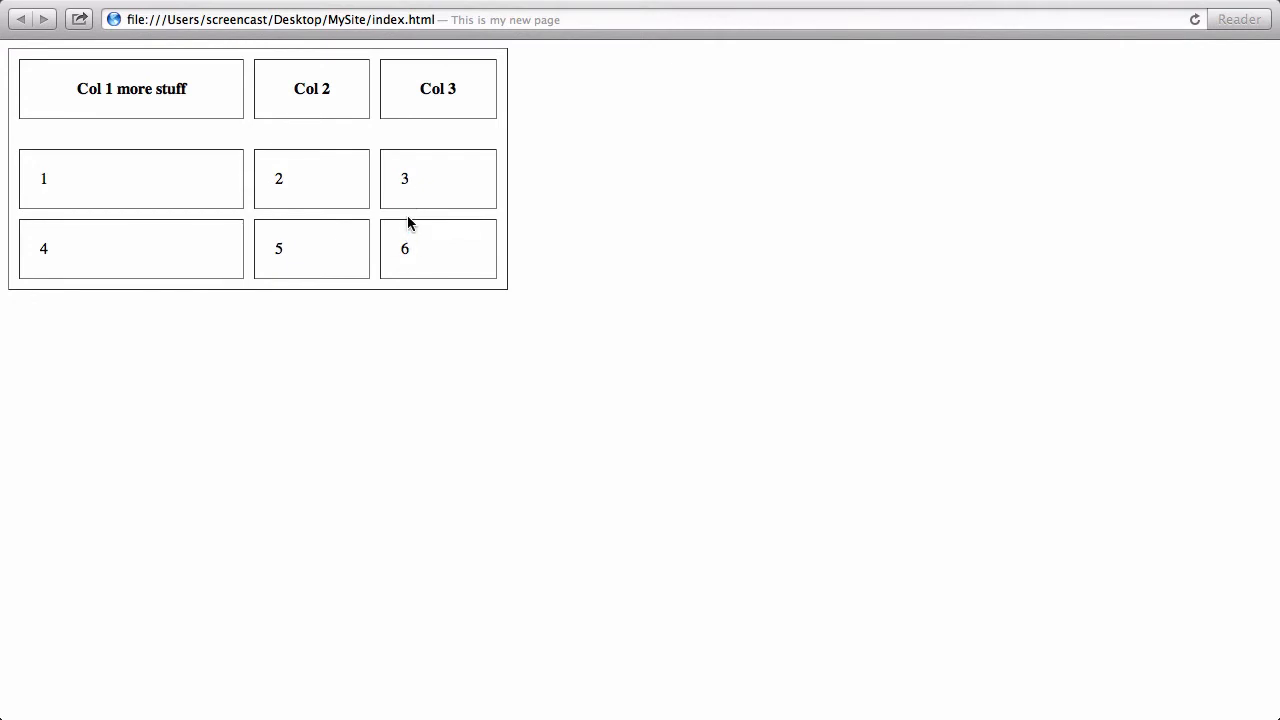
mouse_move(271, 189)
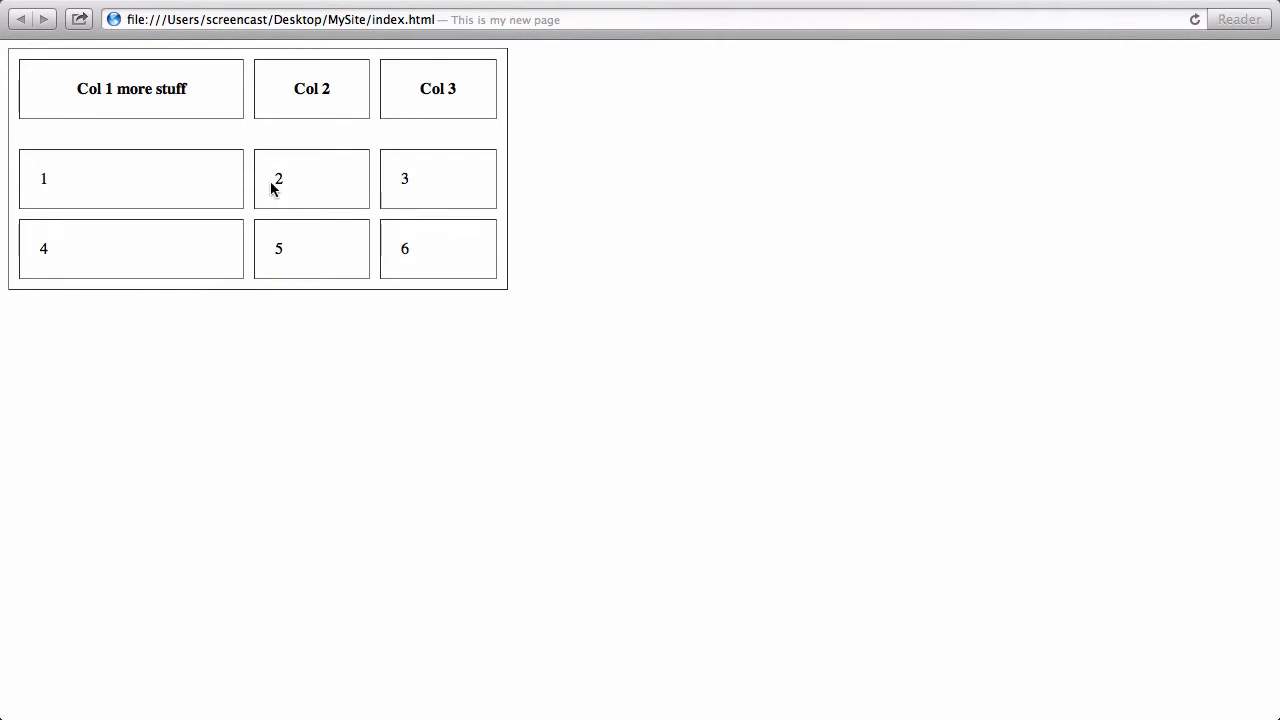
mouse_move(400, 249)
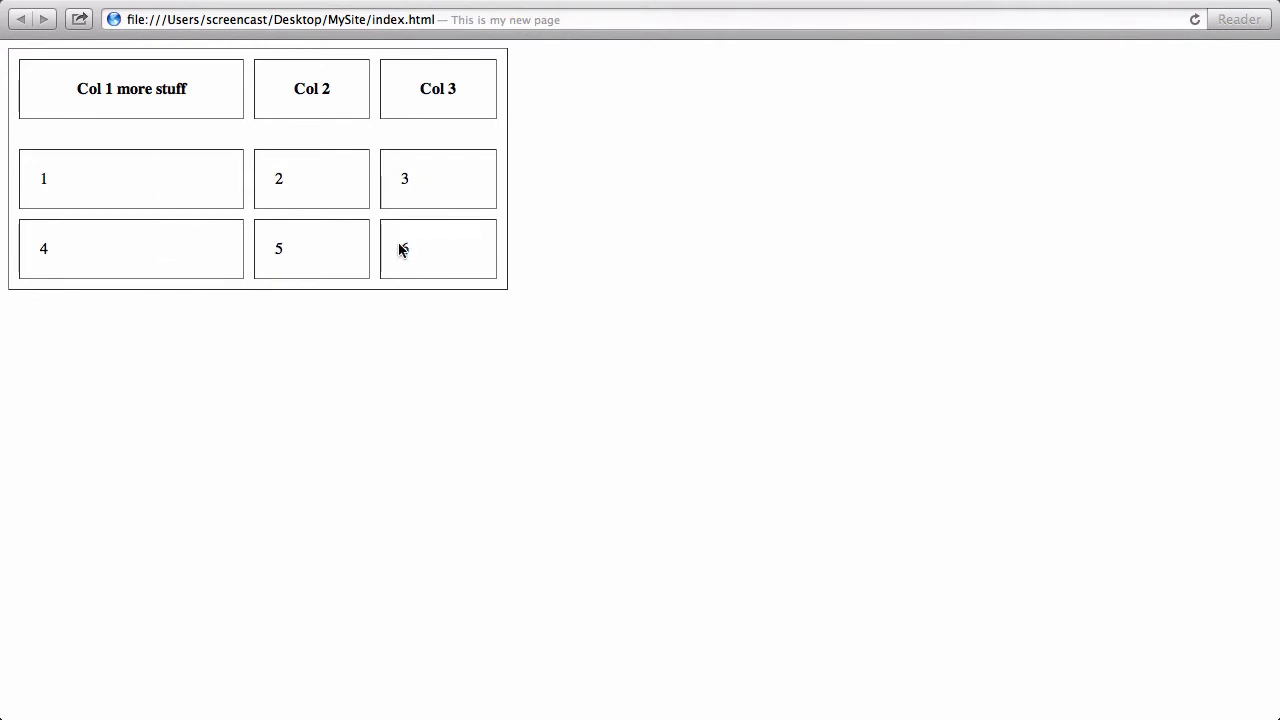
mouse_move(400, 265)
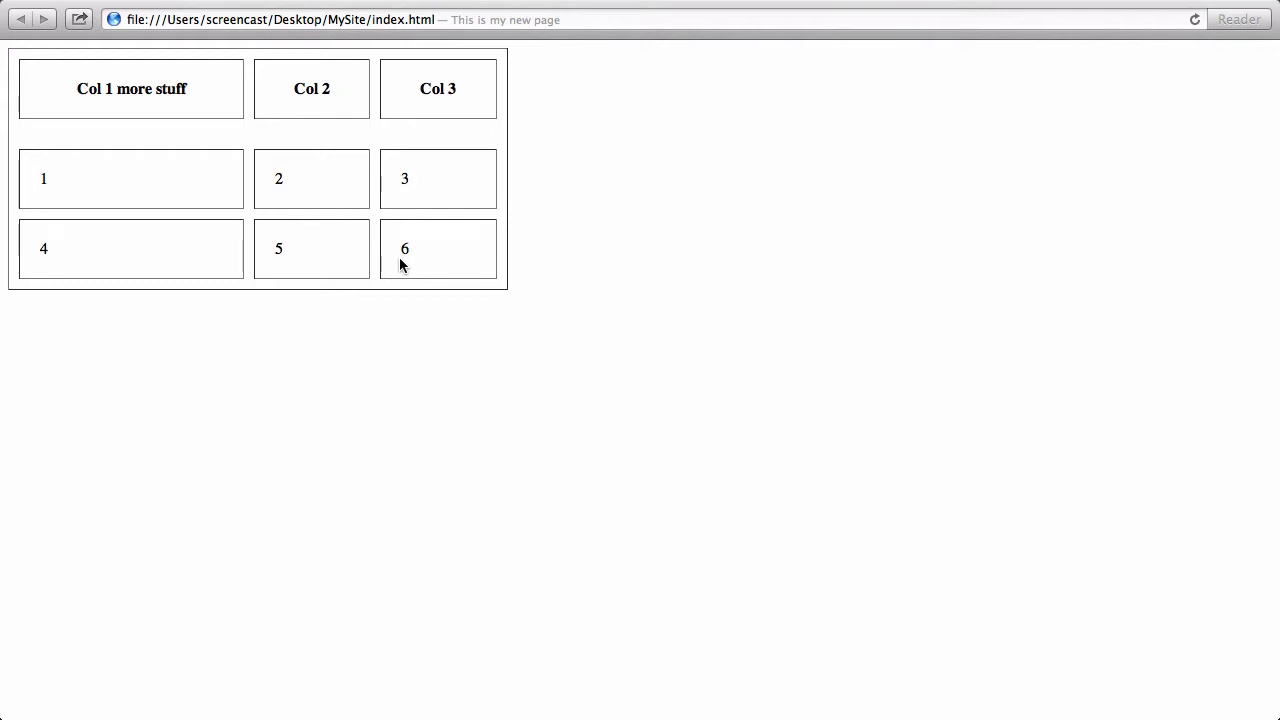
mouse_move(414, 194)
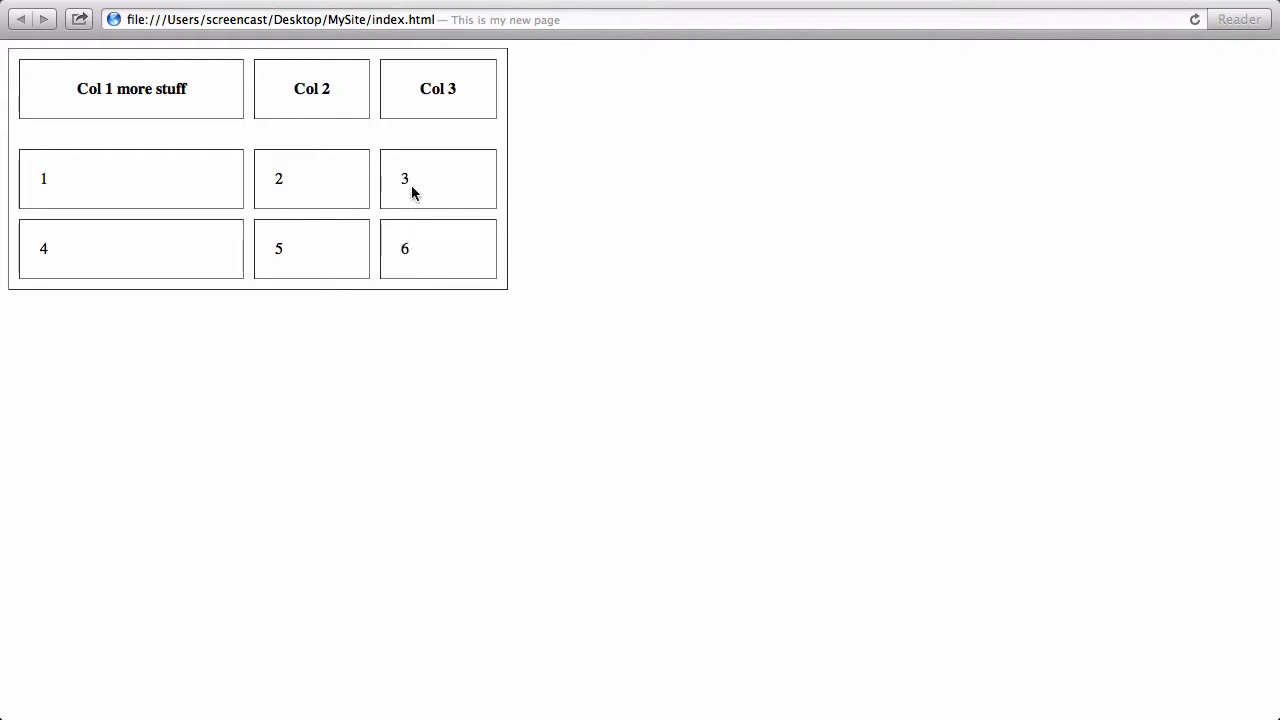
double_click(404, 178)
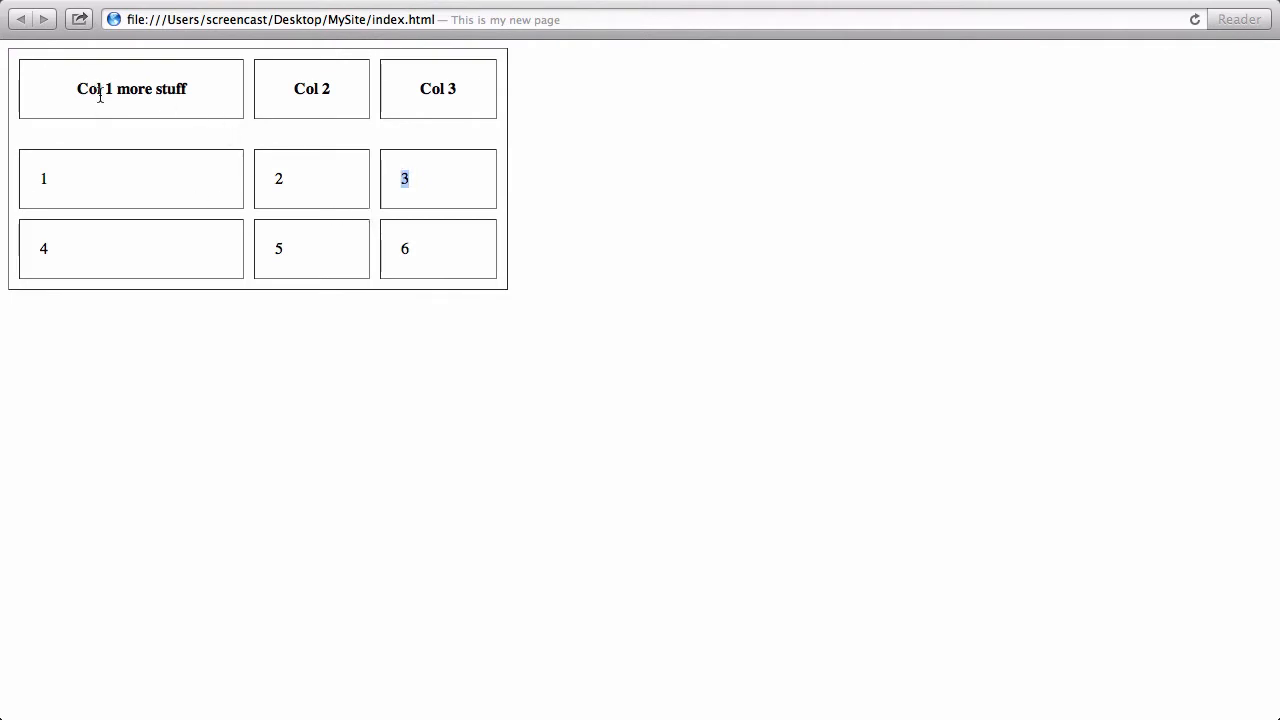
mouse_move(473, 287)
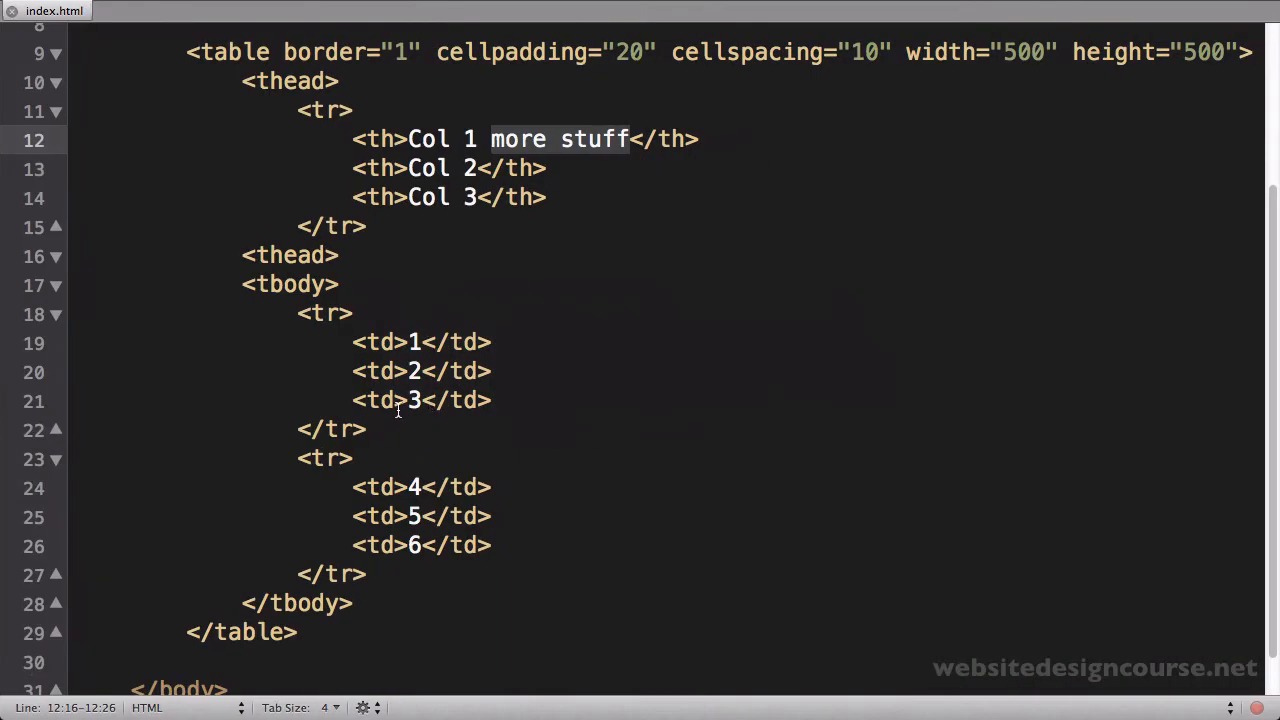
Step: Add rowspan="2" to cell 3's td tag on line 21
click(405, 400)
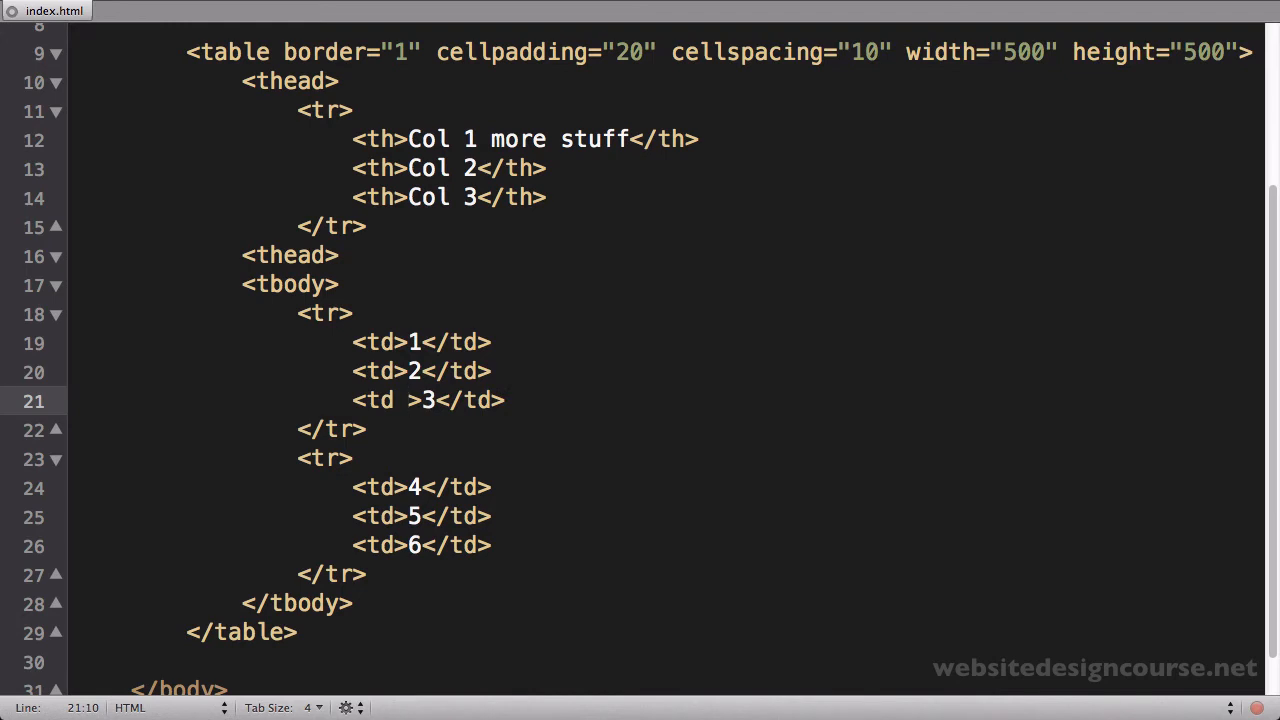
text(rowsp)
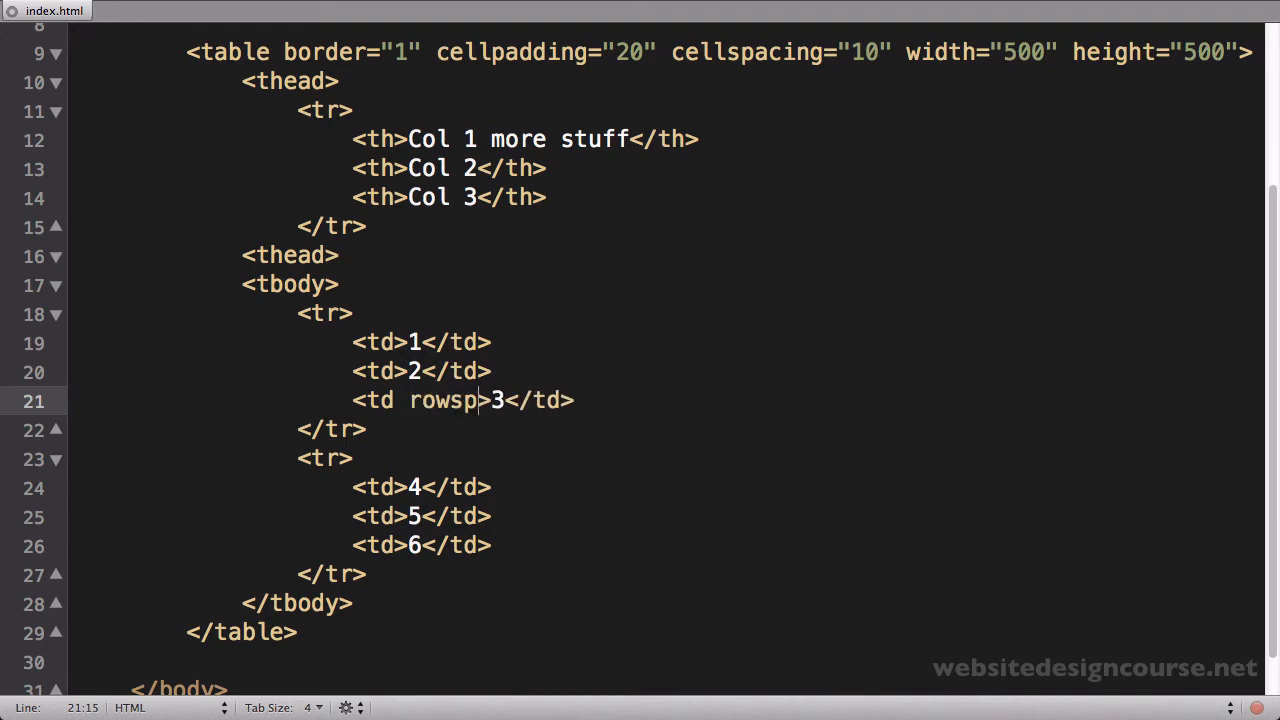
text(an="")
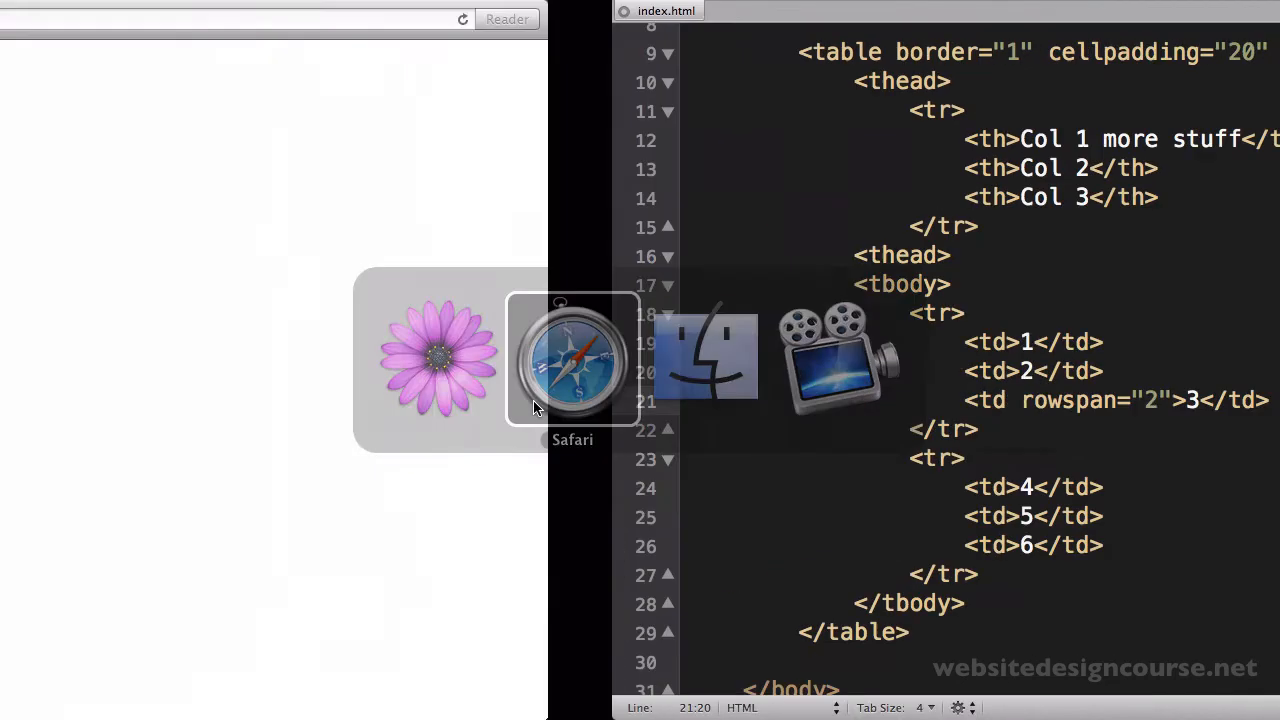
click(572, 360)
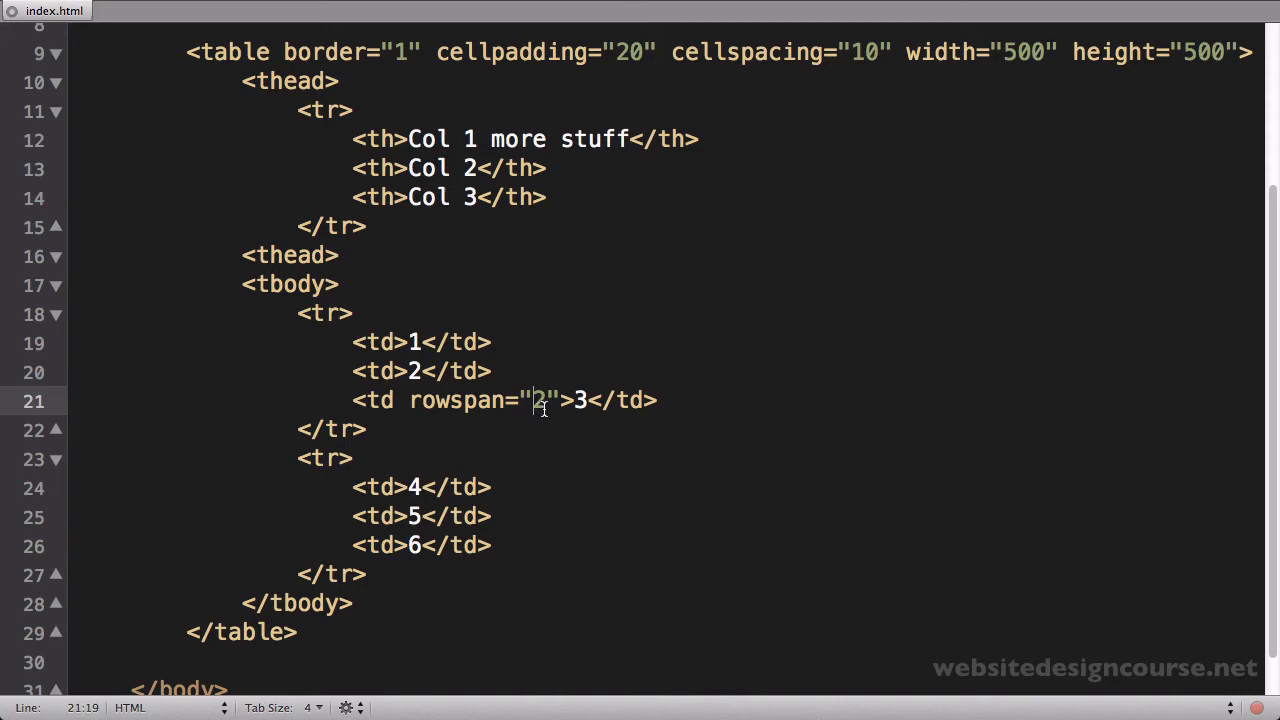
key(Cmd+Tab)
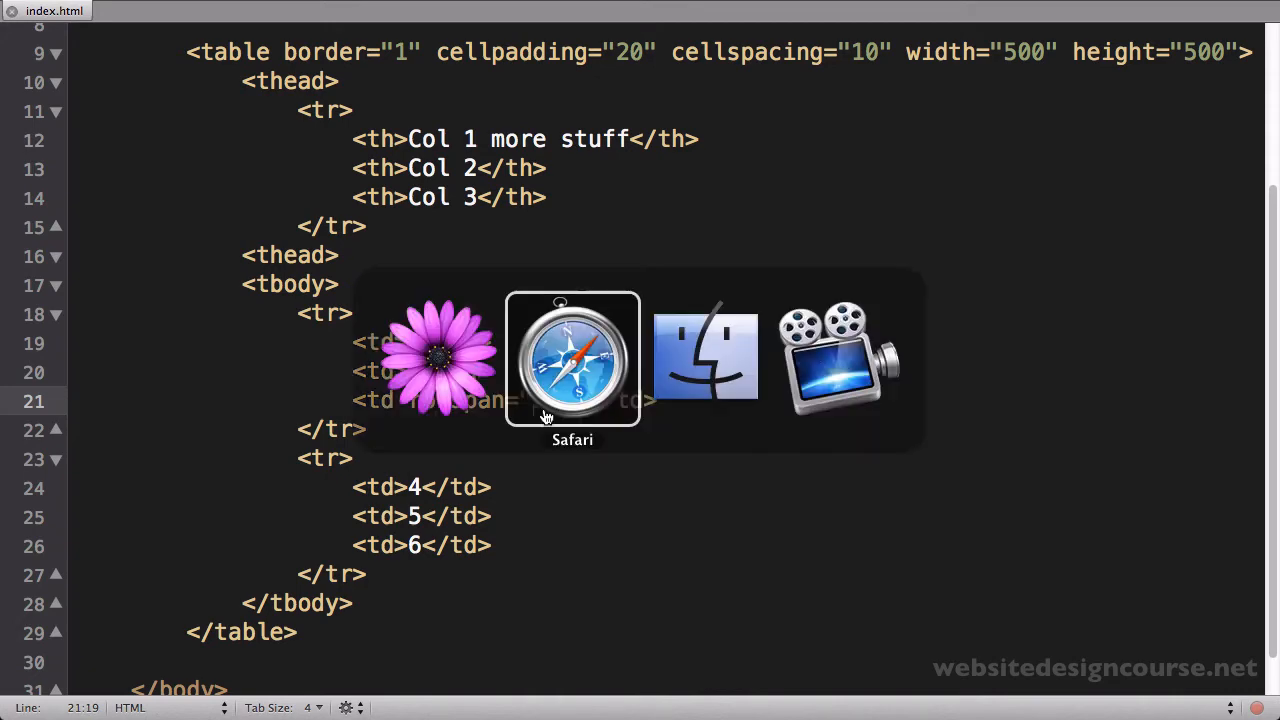
Step: Retype rowspan="2" in cell 3's td tag on line 21
click(572, 357)
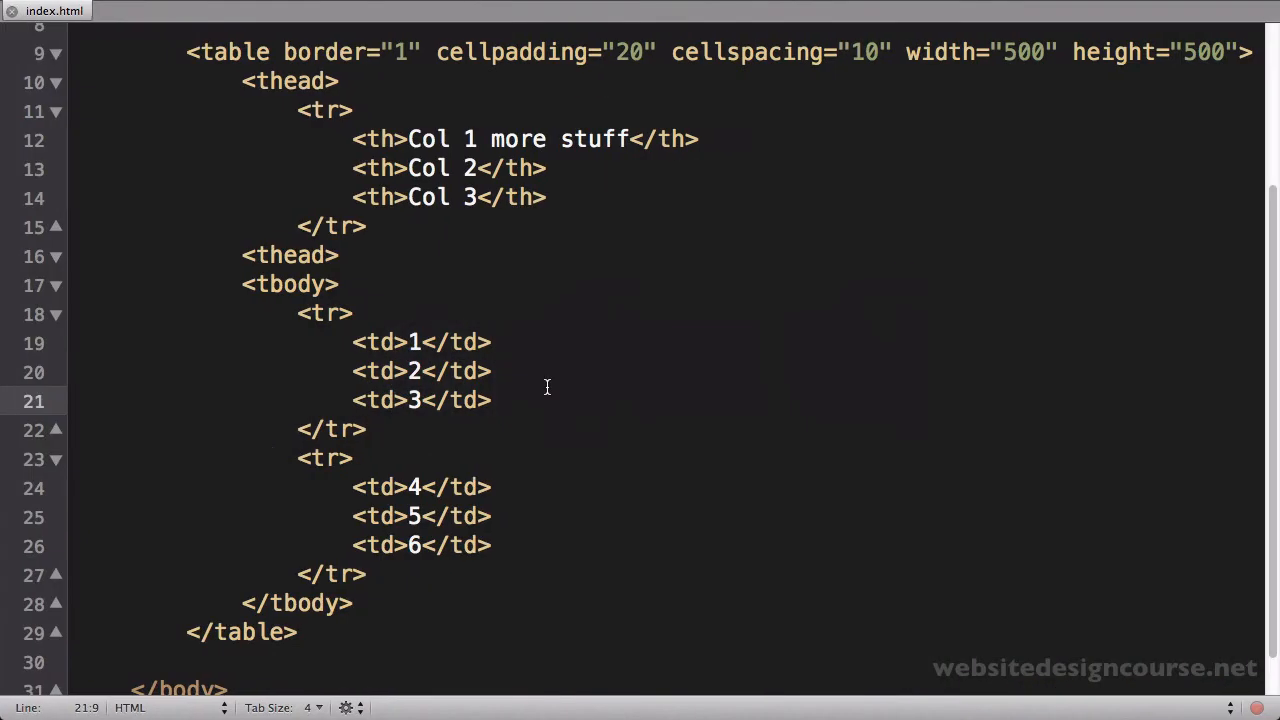
text(rowspan=)
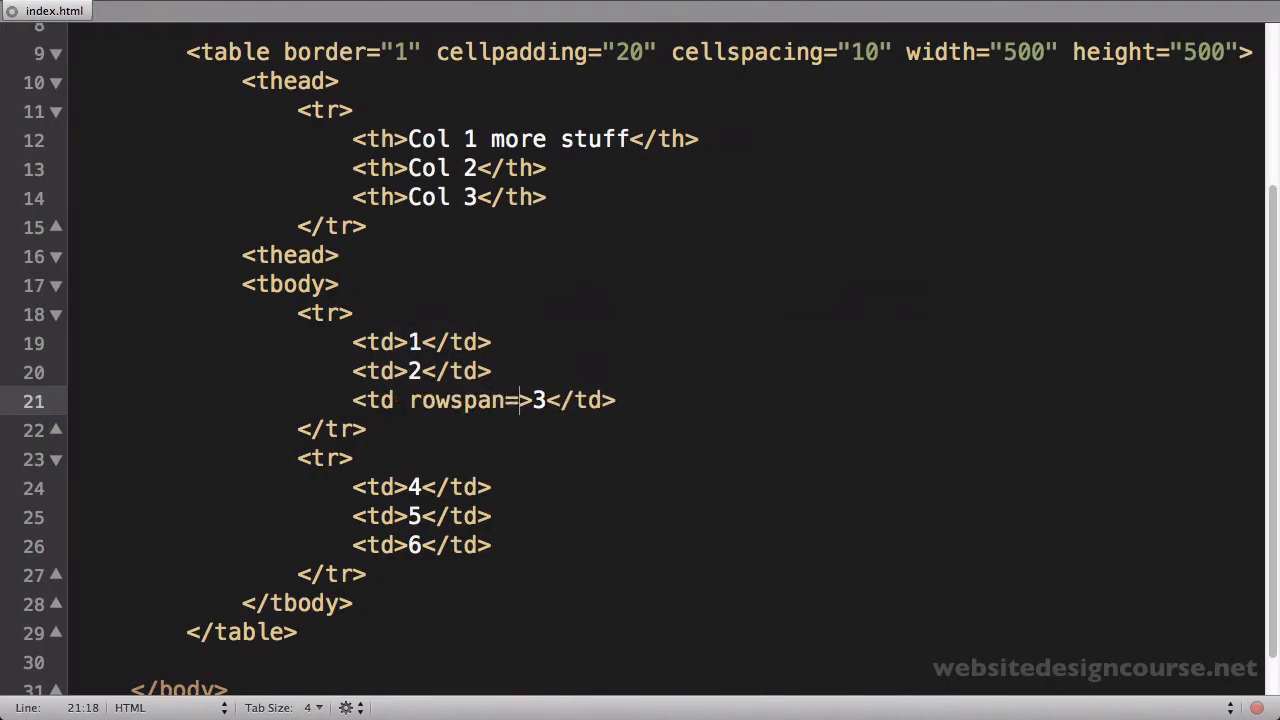
text("2")
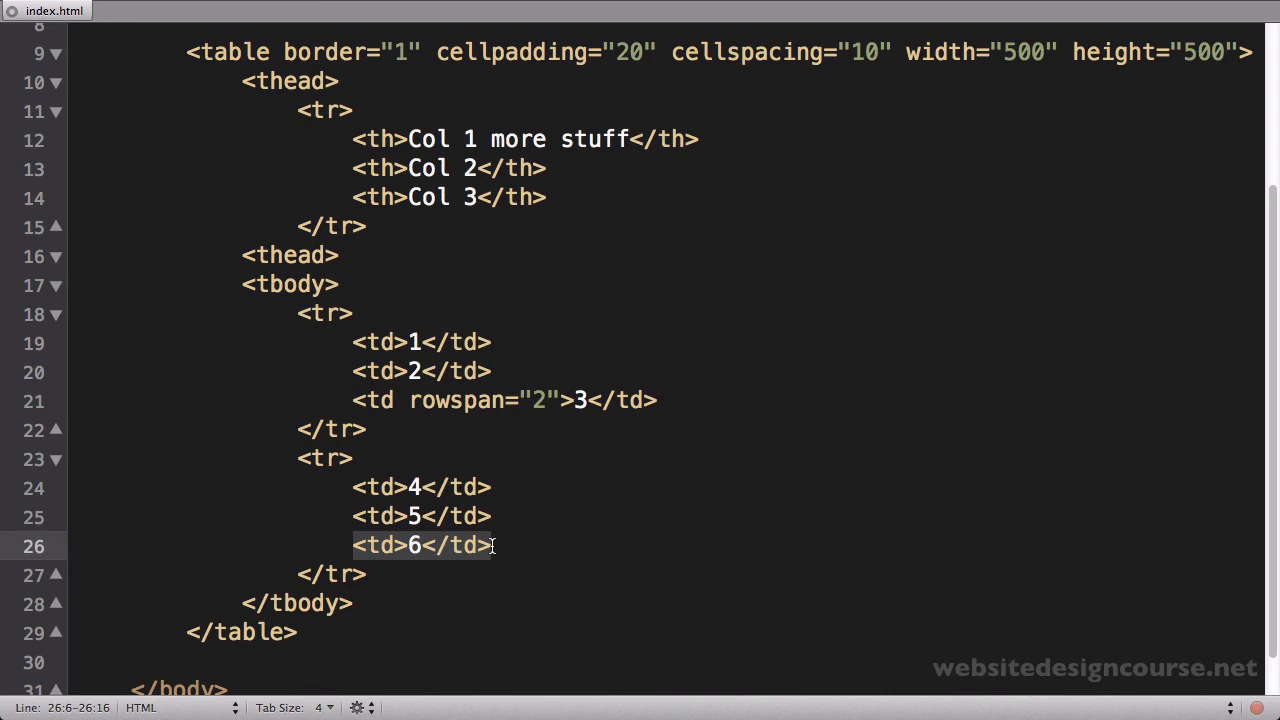
Step: Delete cell 6, then reload Safari to see cell 3 spanning two rows
key(Delete)
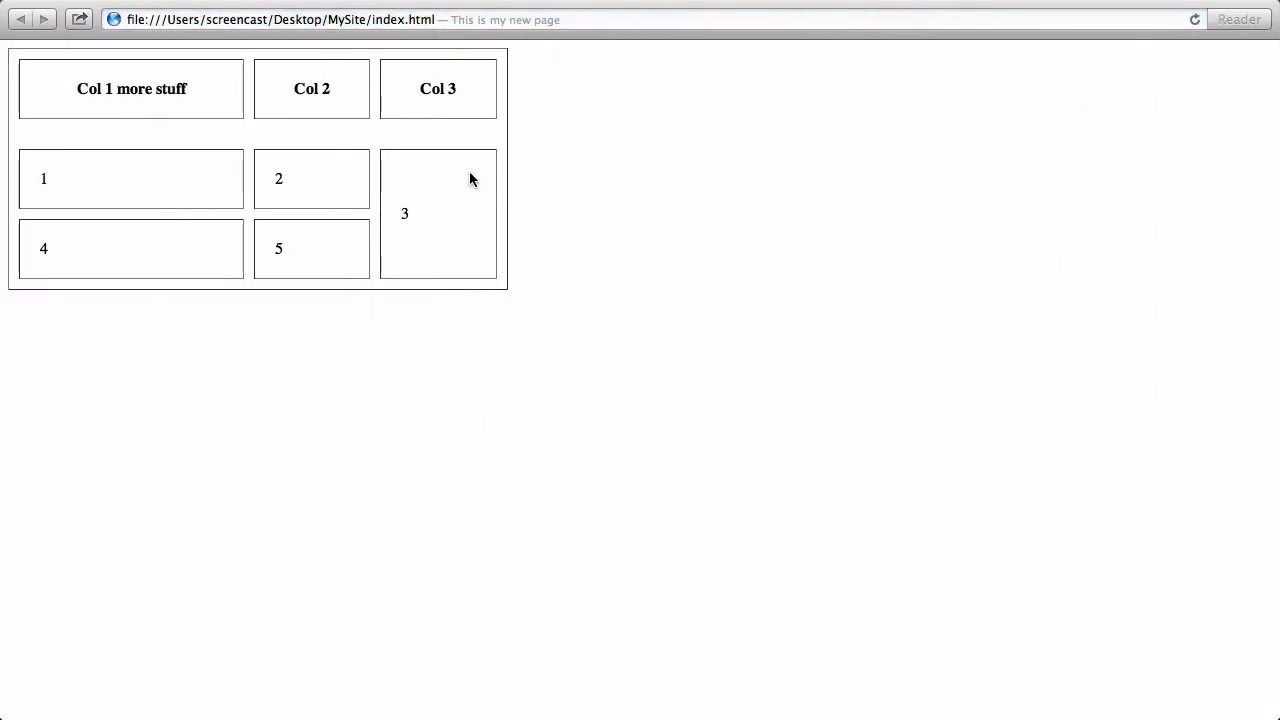
mouse_move(473, 340)
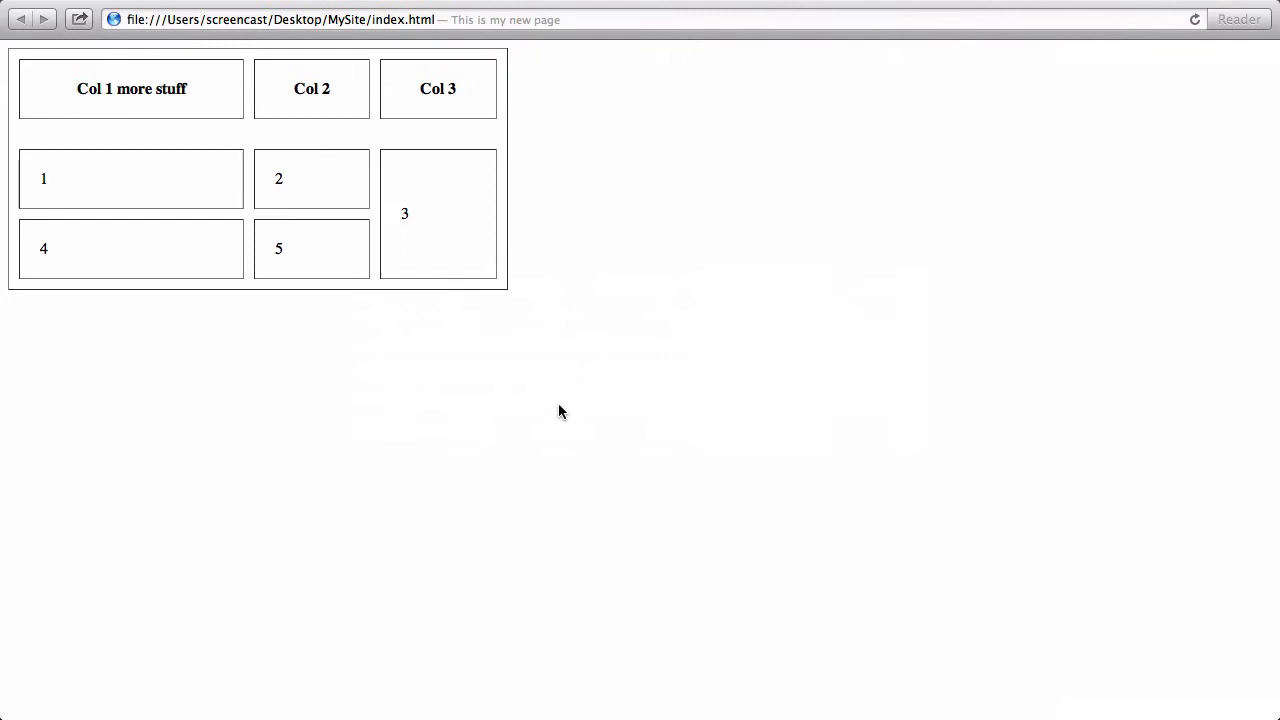
mouse_move(261, 371)
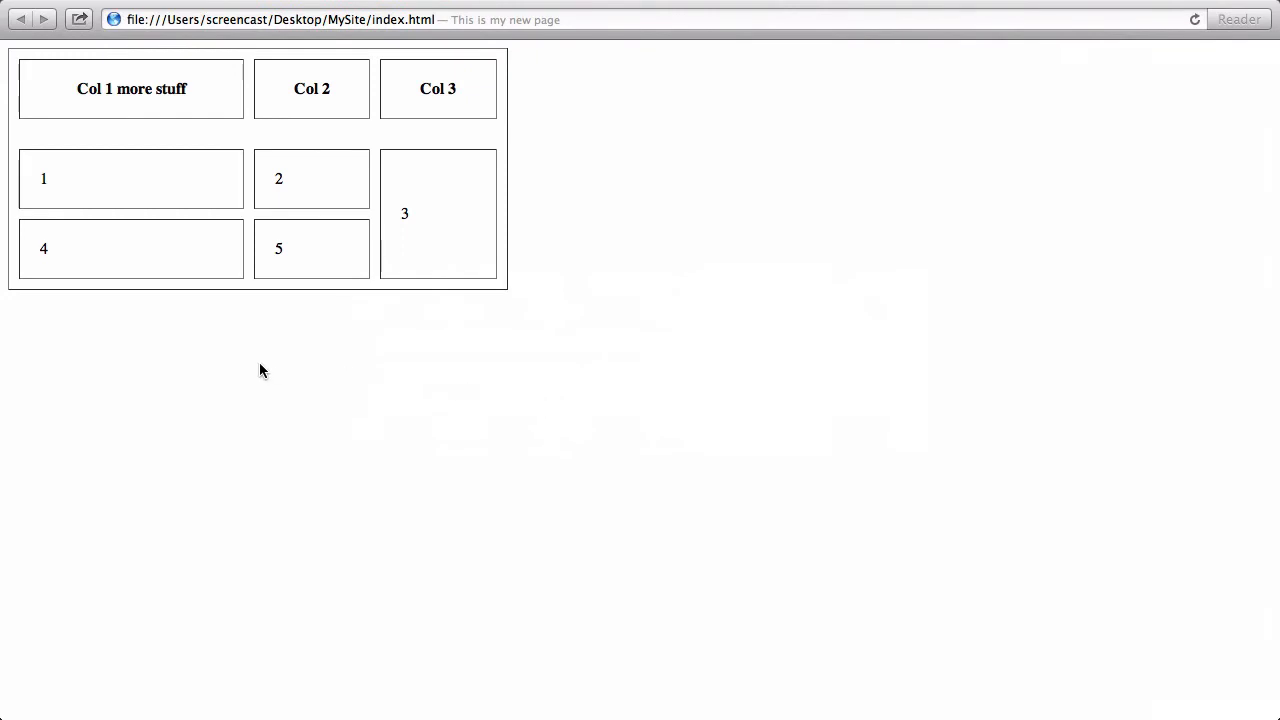
double_click(42, 178)
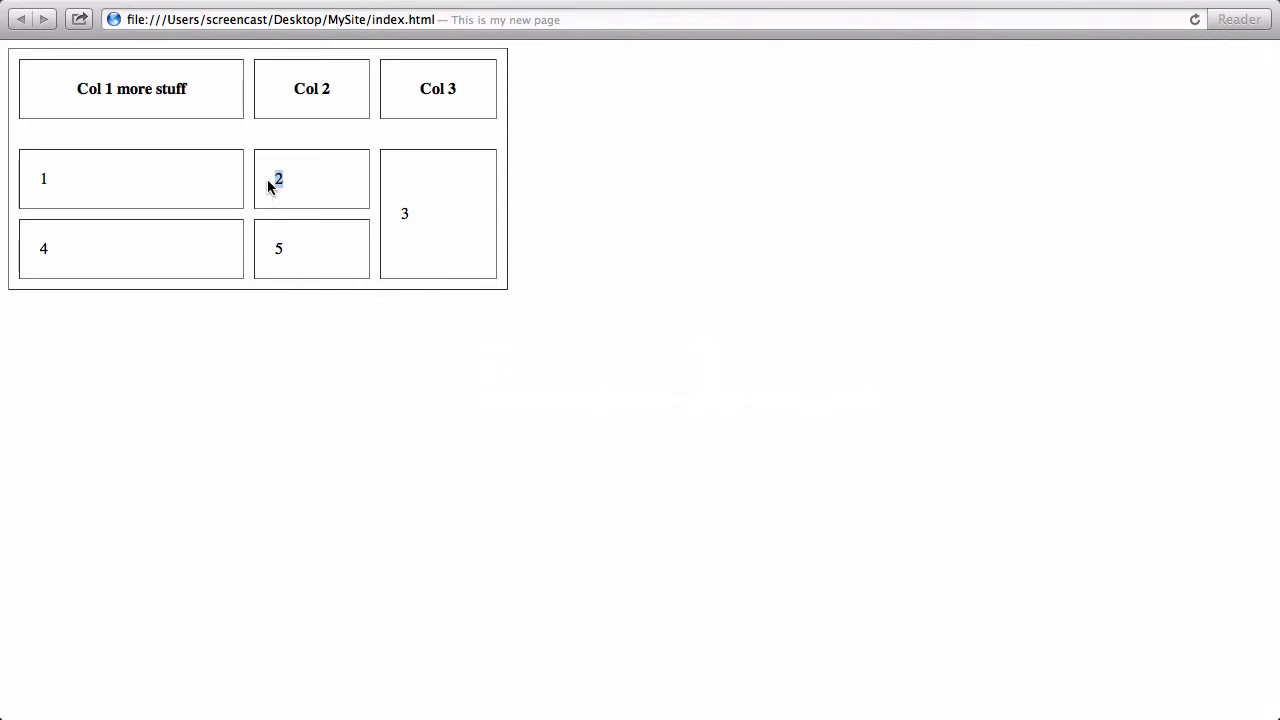
mouse_move(146, 92)
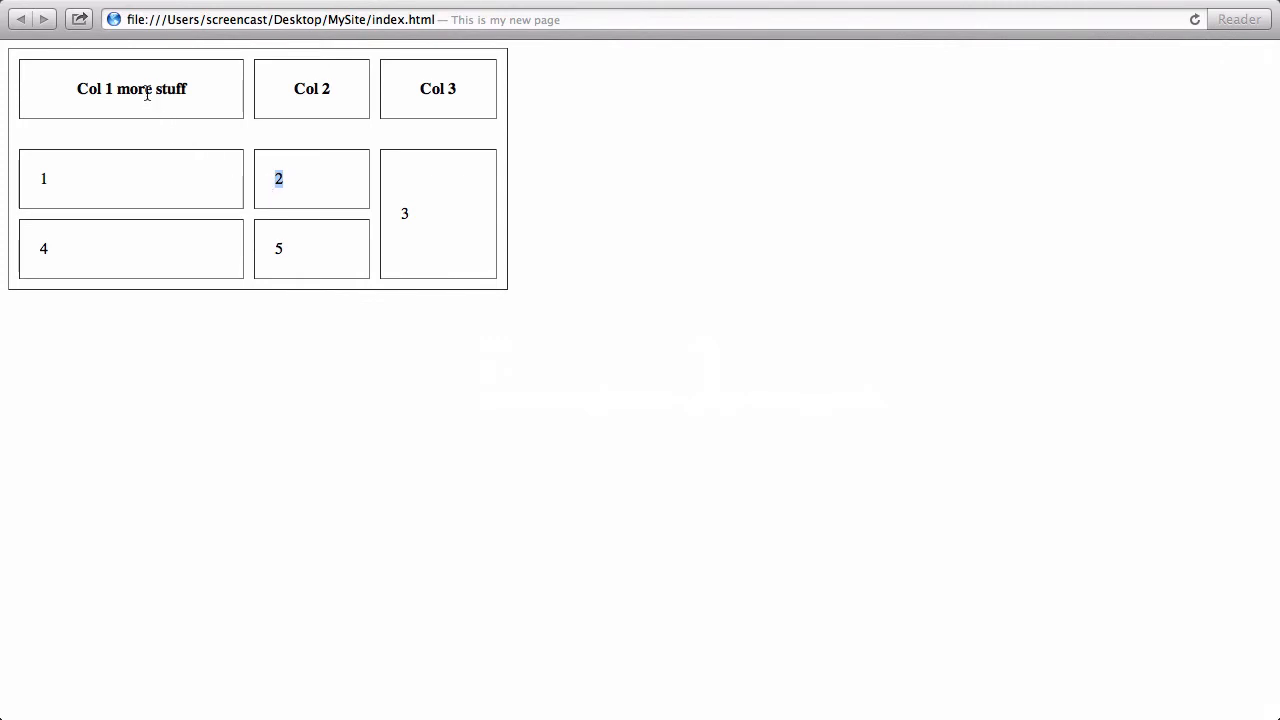
mouse_move(283, 277)
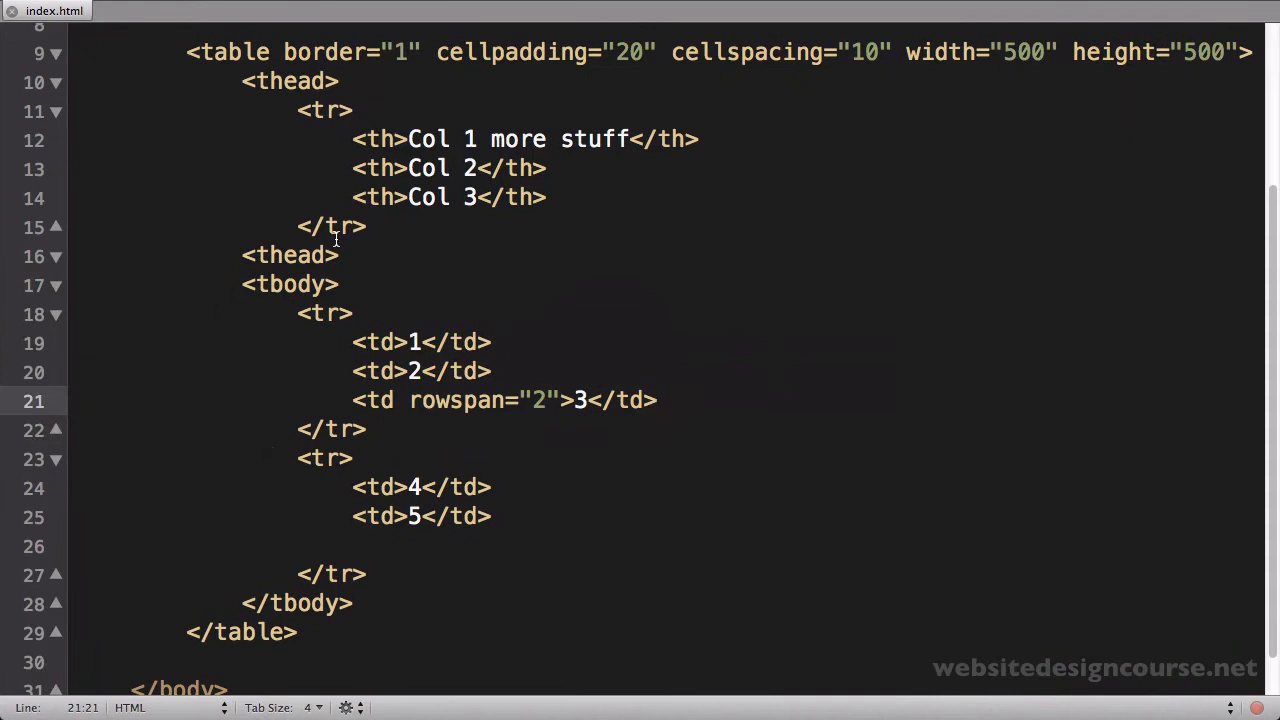
Step: Add colspan="2" to the first td and delete the cell holding 2
click(494, 342)
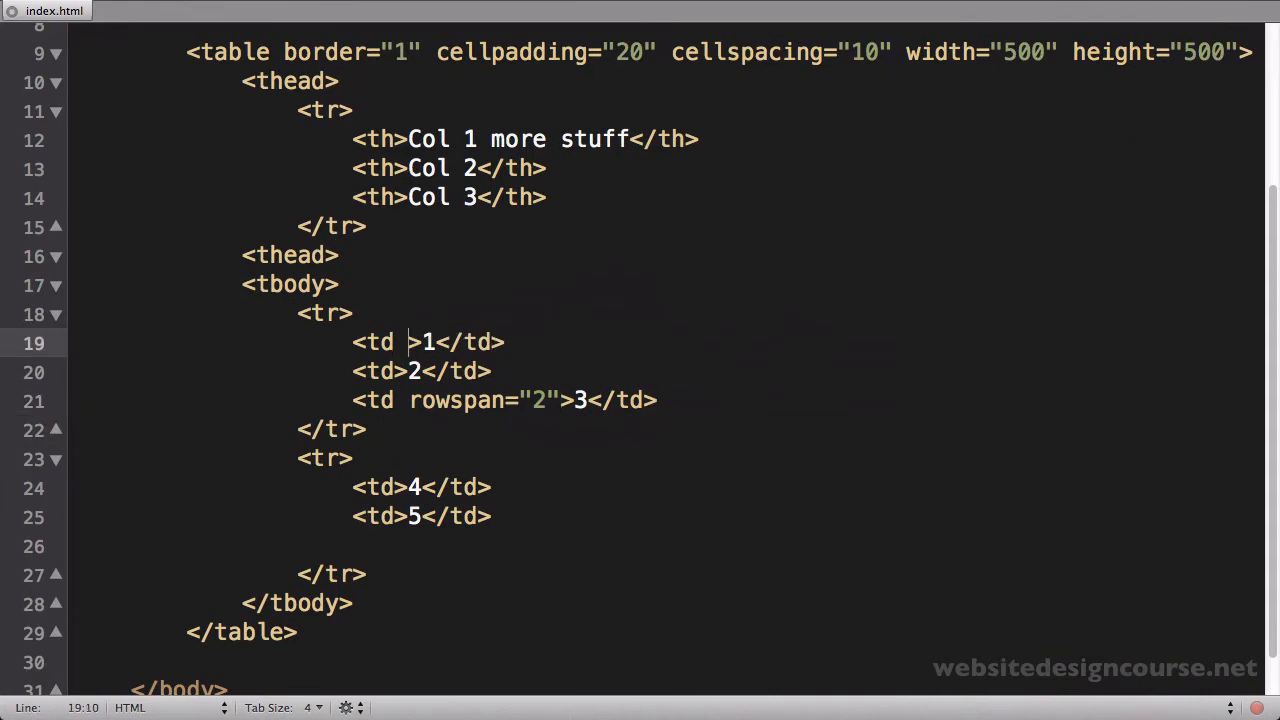
text(colspan=")
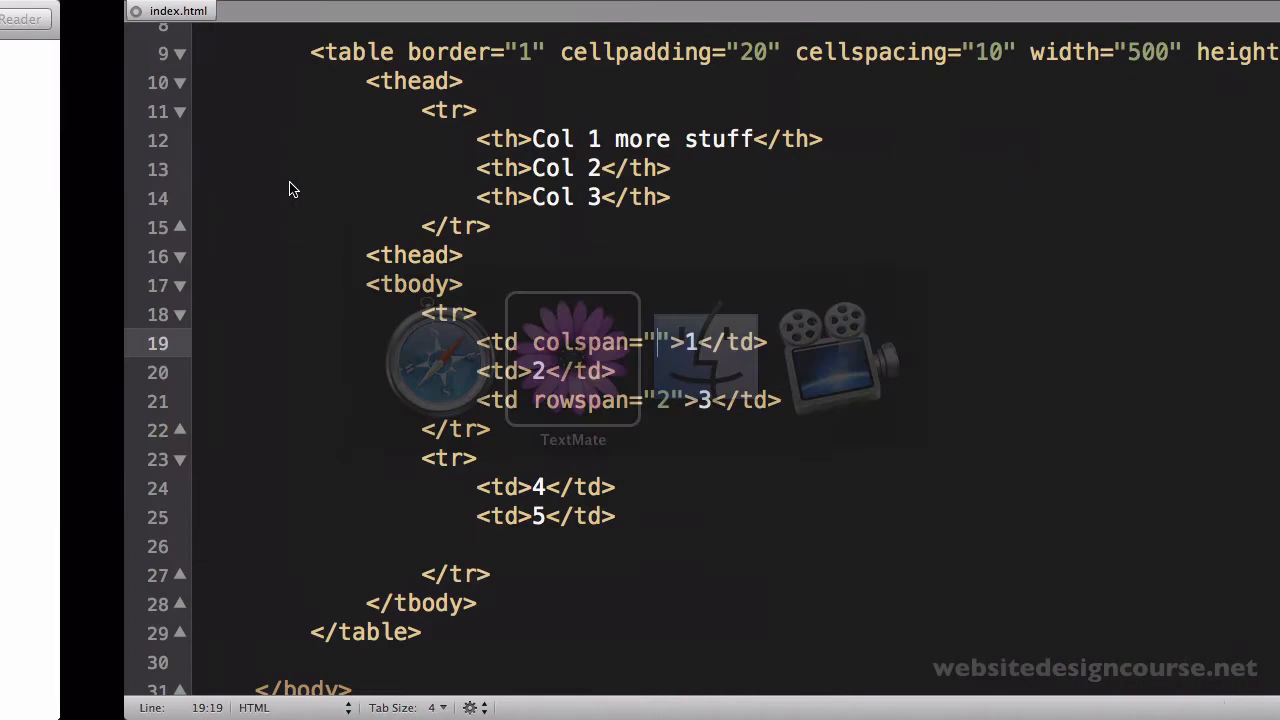
text(2)
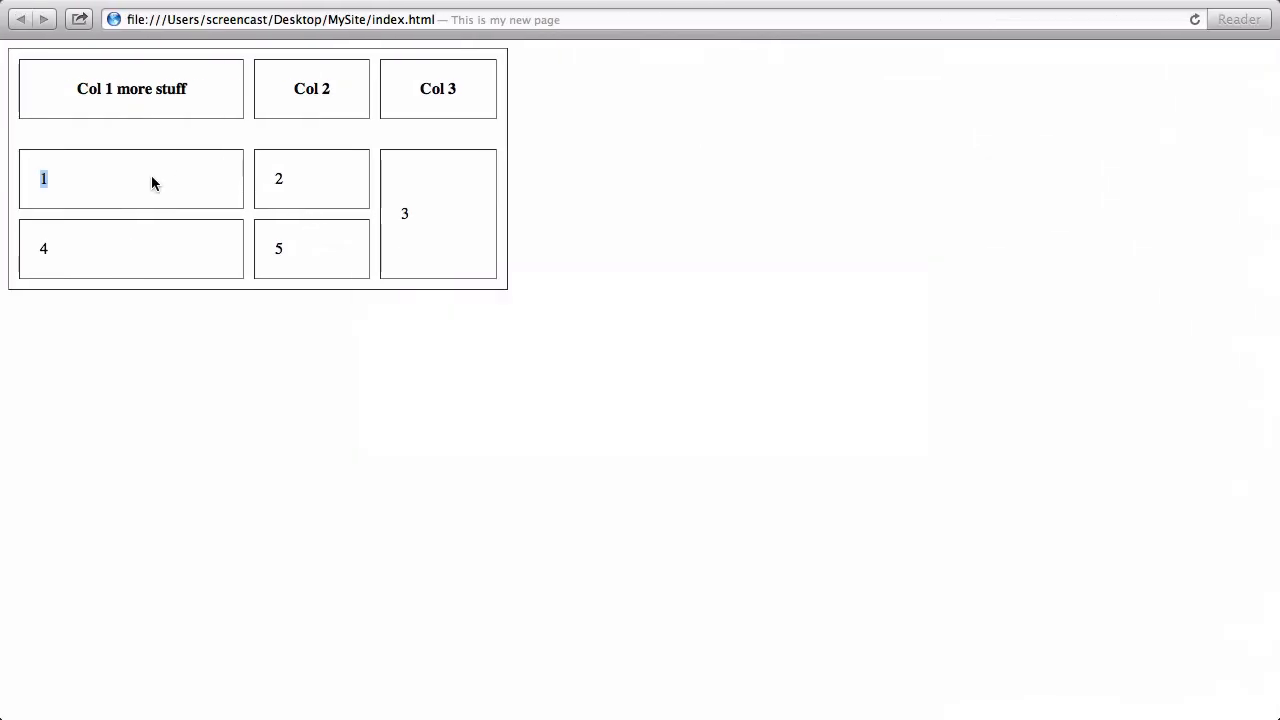
mouse_move(270, 170)
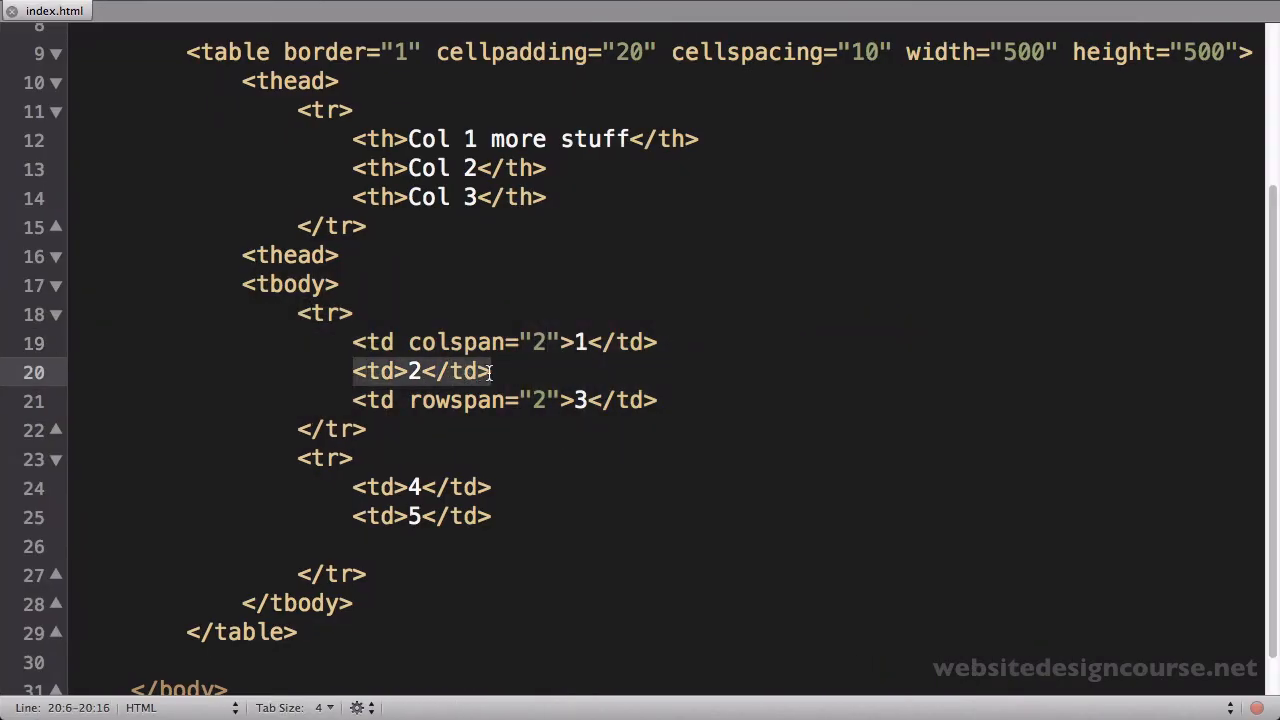
key(Backspace)
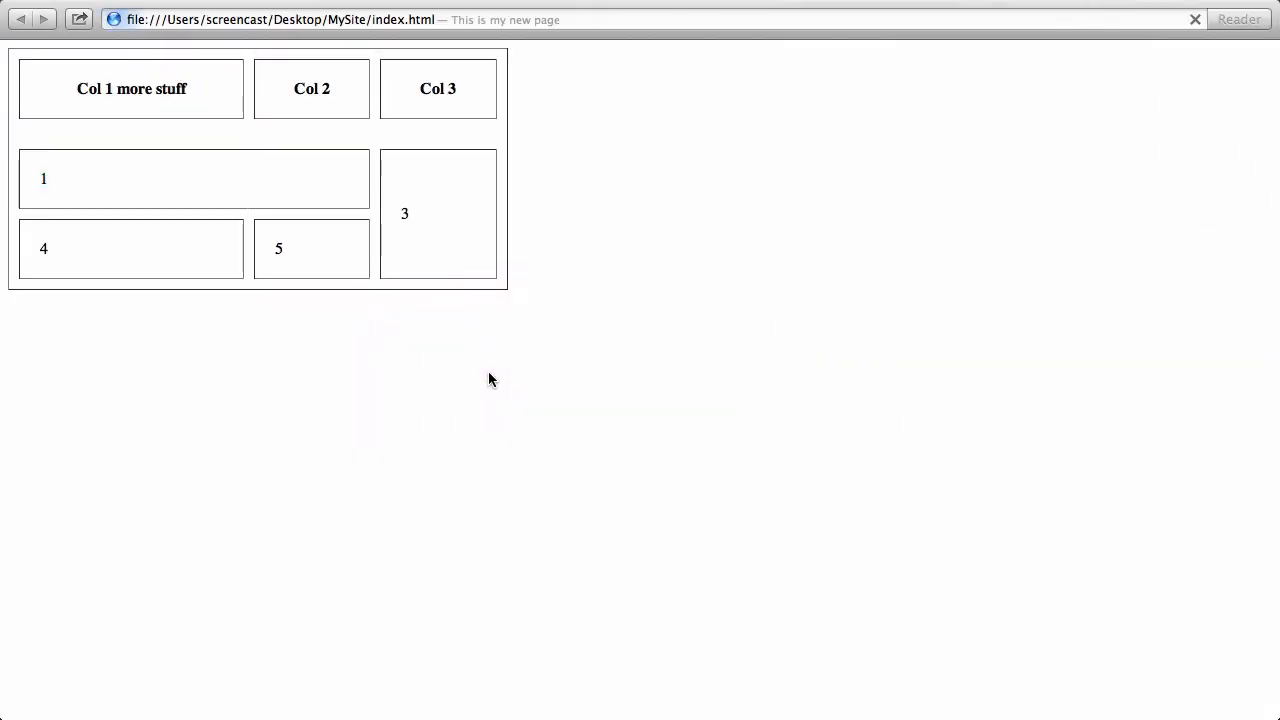
Step: Highlight the widened cell 1 in the reloaded Safari page
double_click(43, 180)
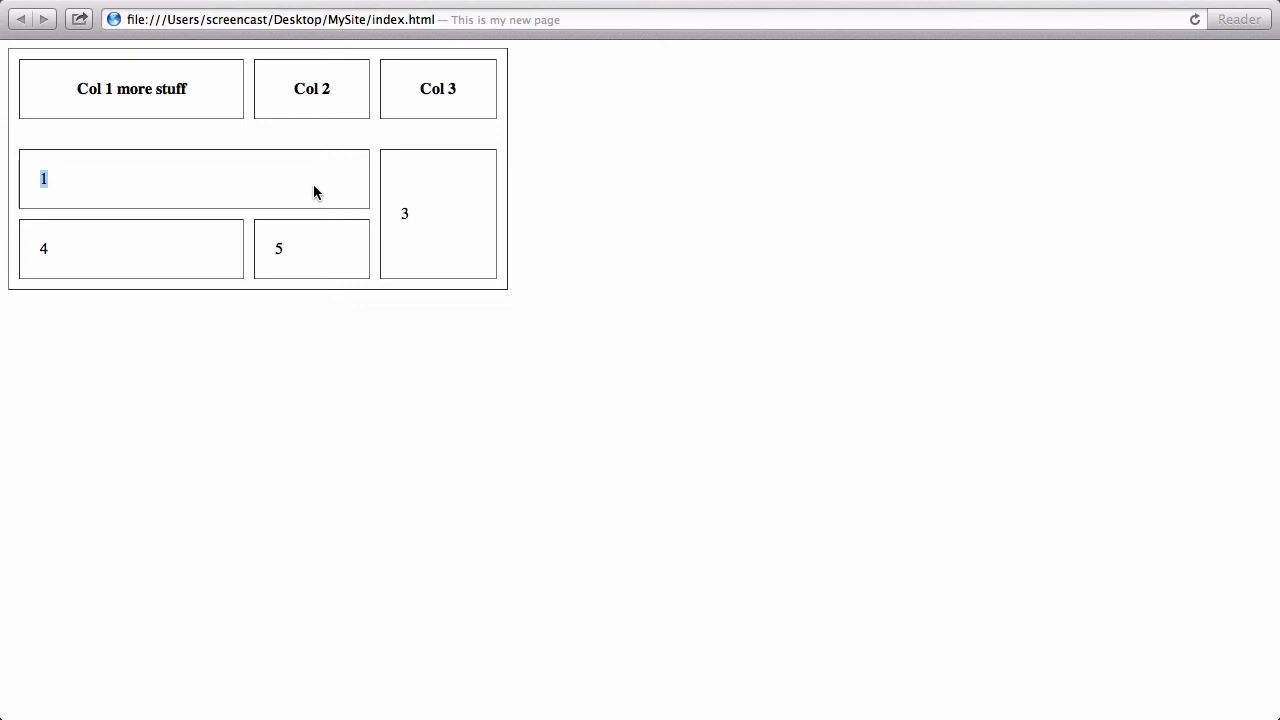
mouse_move(248, 298)
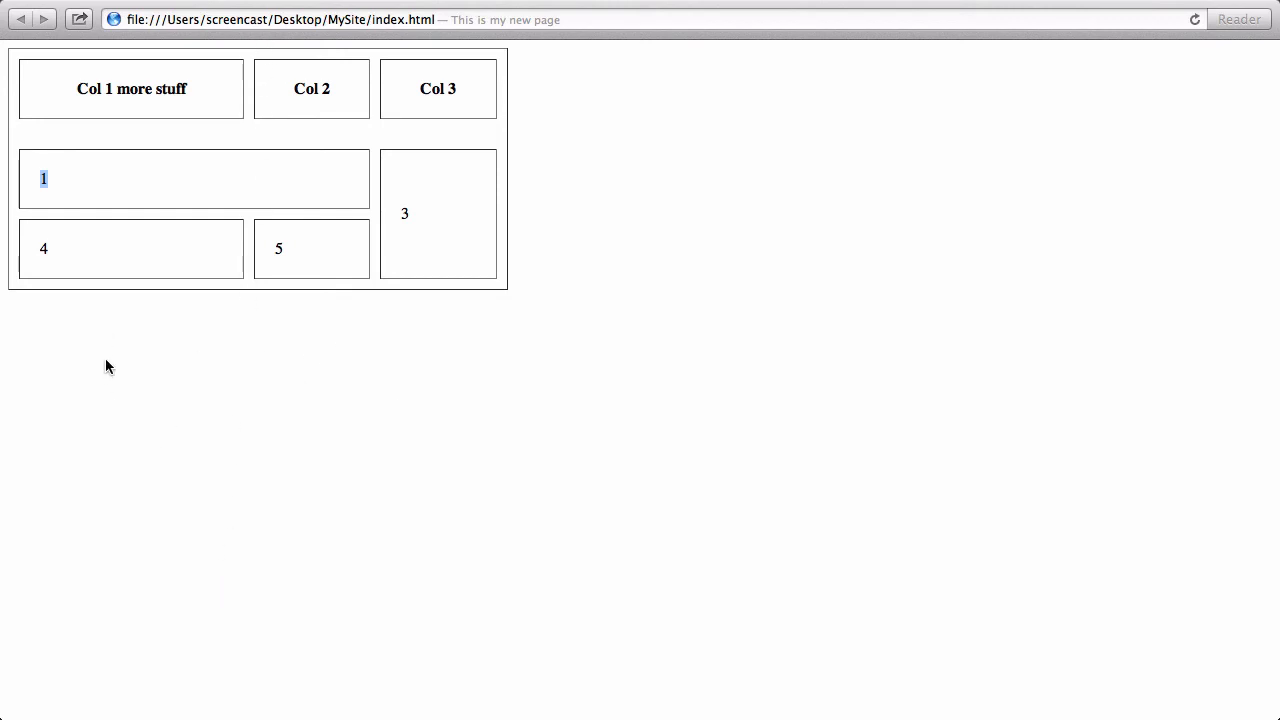
mouse_move(418, 390)
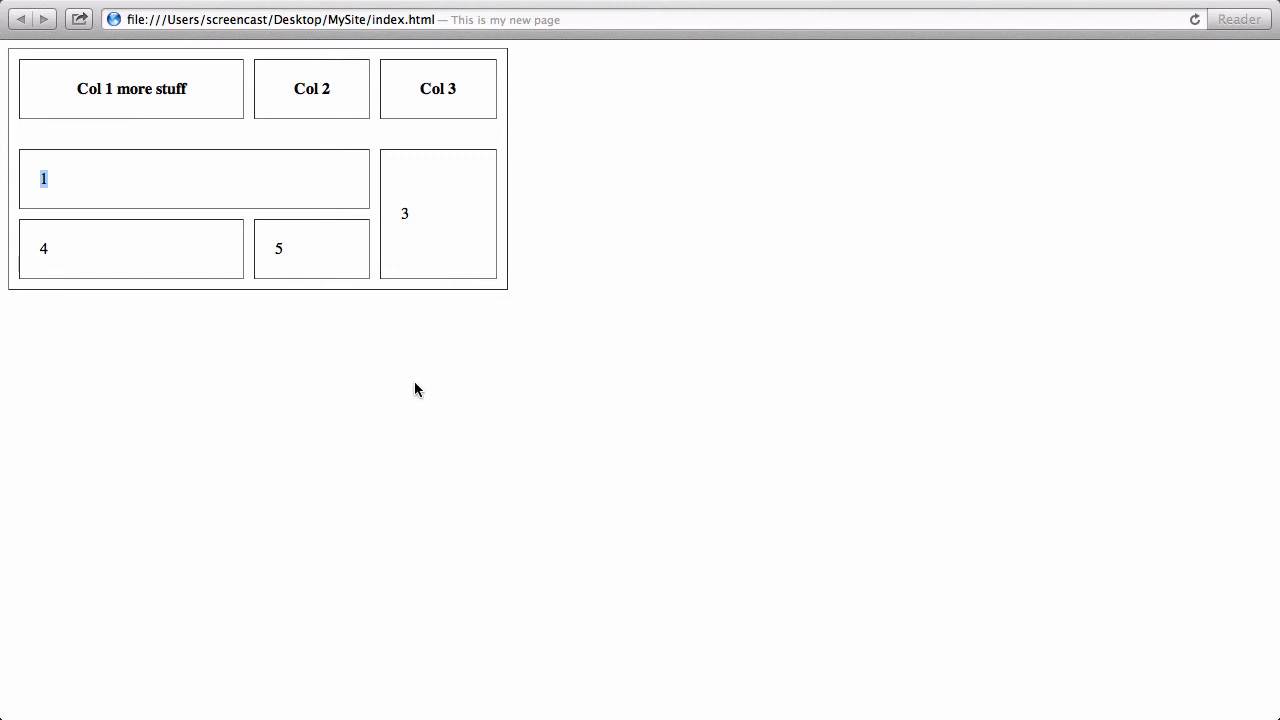
mouse_move(172, 625)
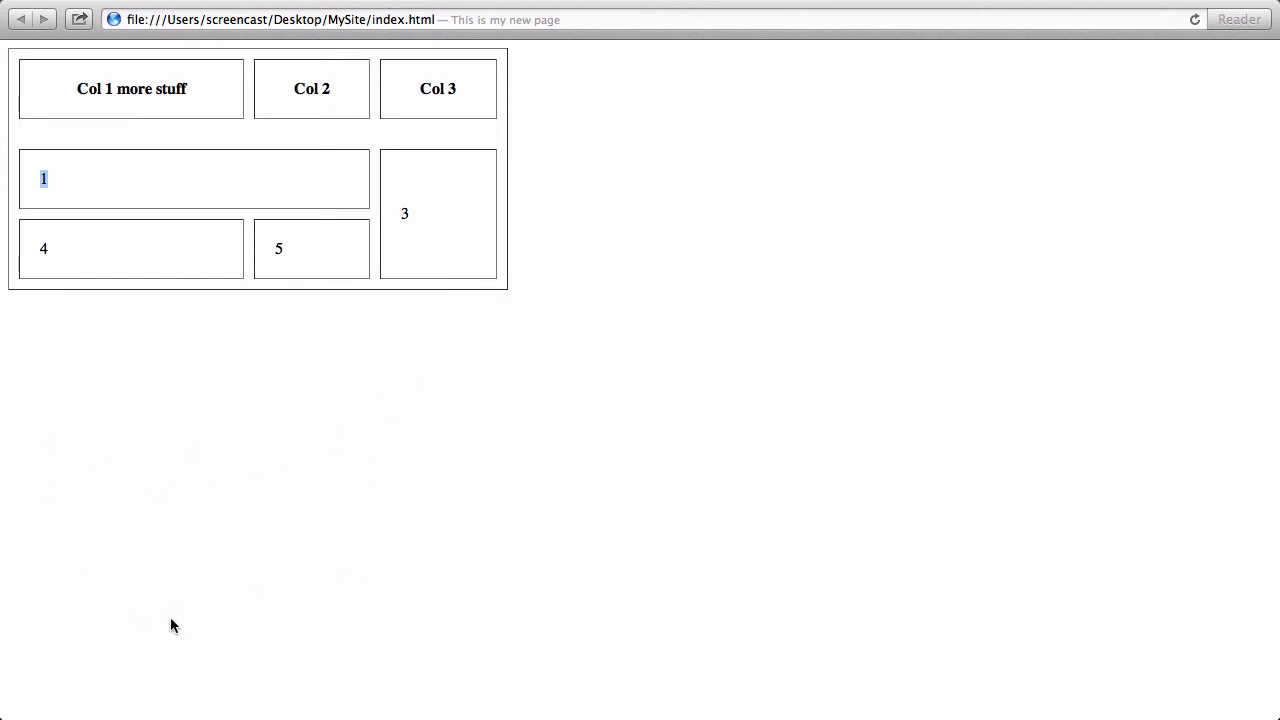
mouse_move(350, 422)
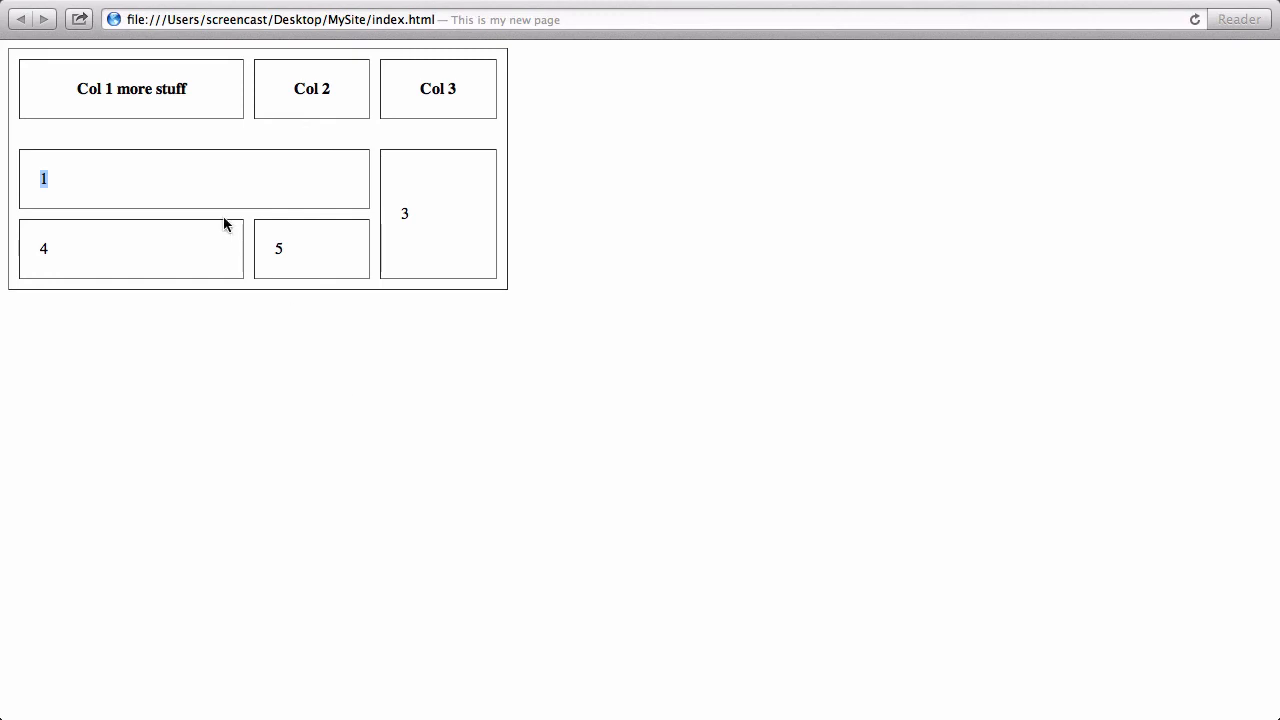
mouse_move(444, 158)
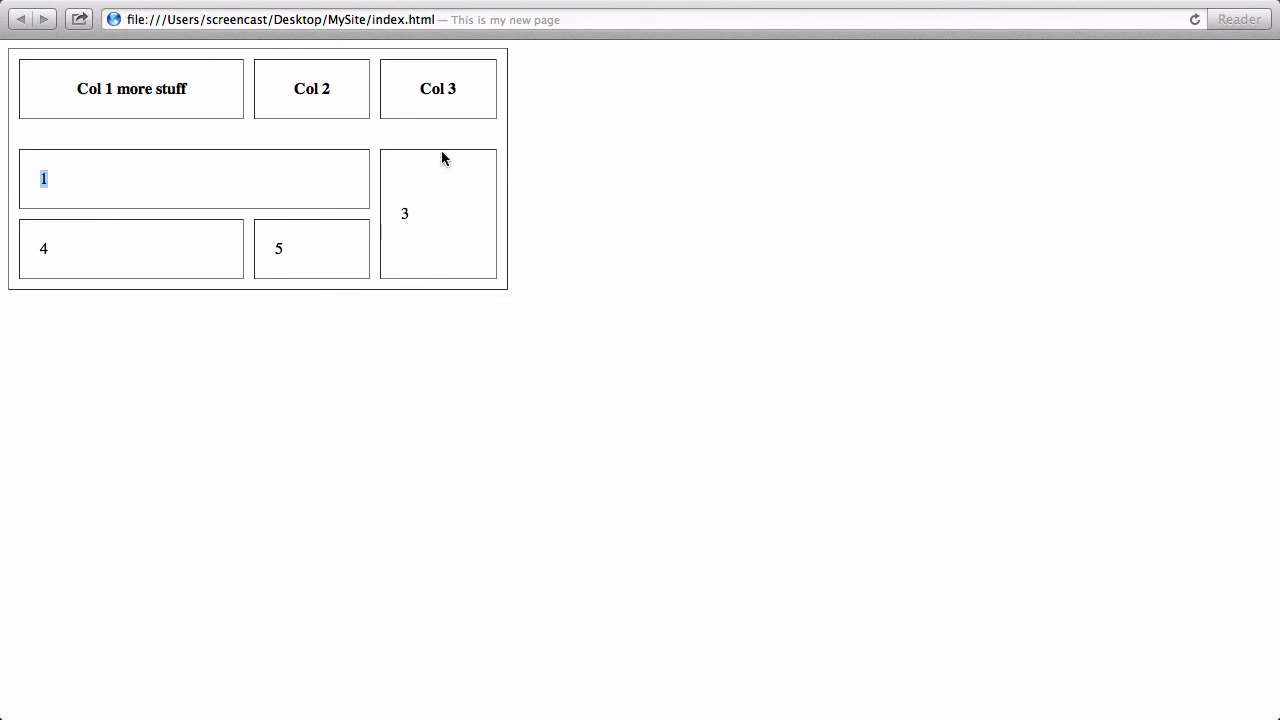
mouse_move(22, 46)
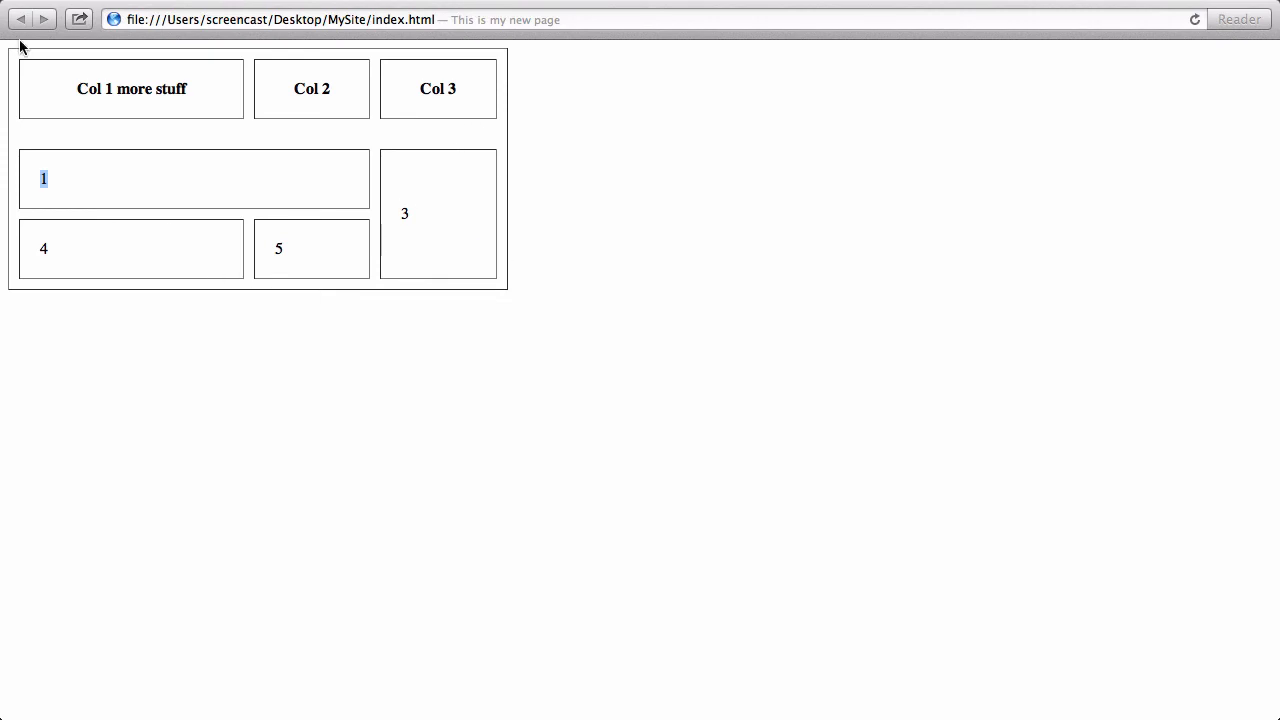
mouse_move(382, 238)
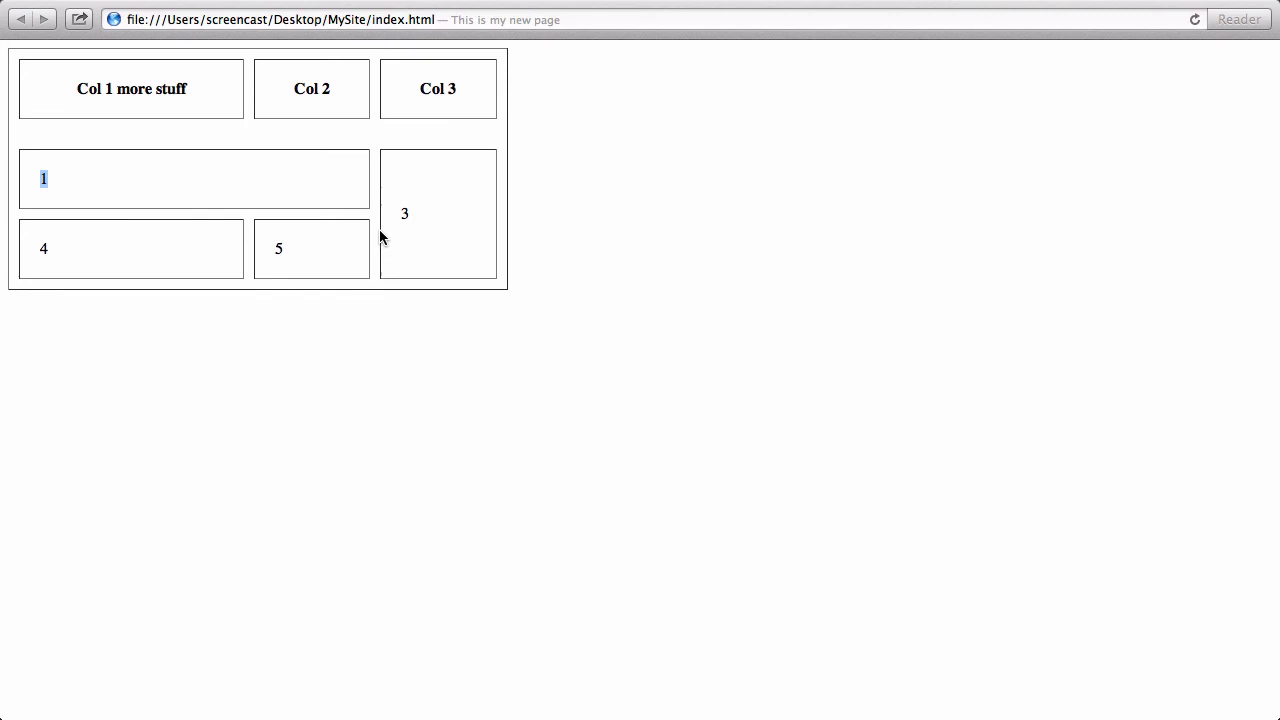
mouse_move(419, 358)
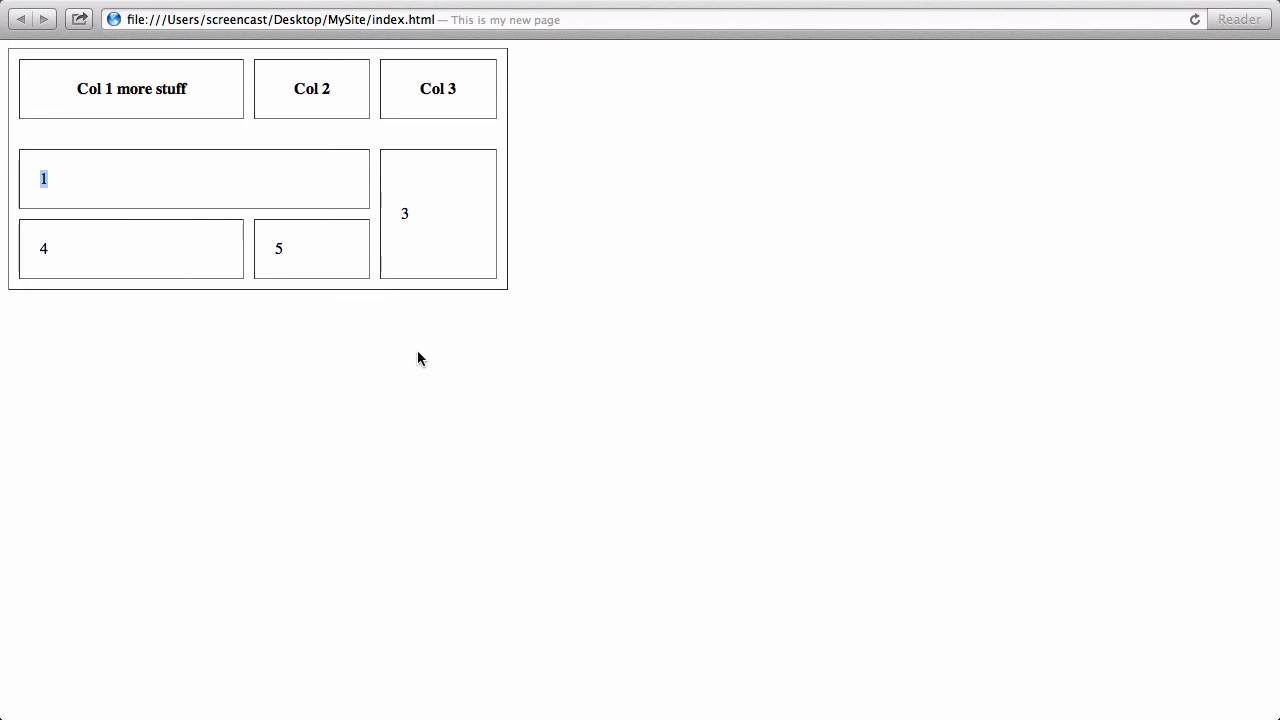
mouse_move(402, 317)
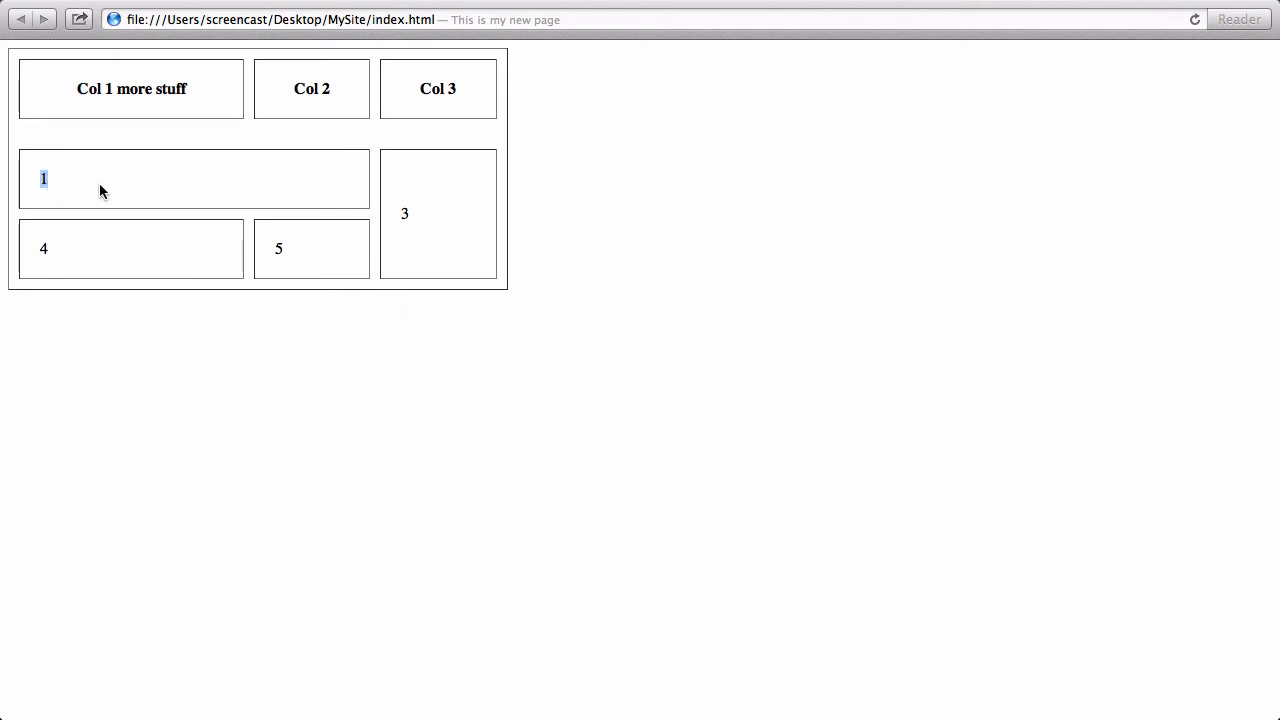
mouse_move(395, 187)
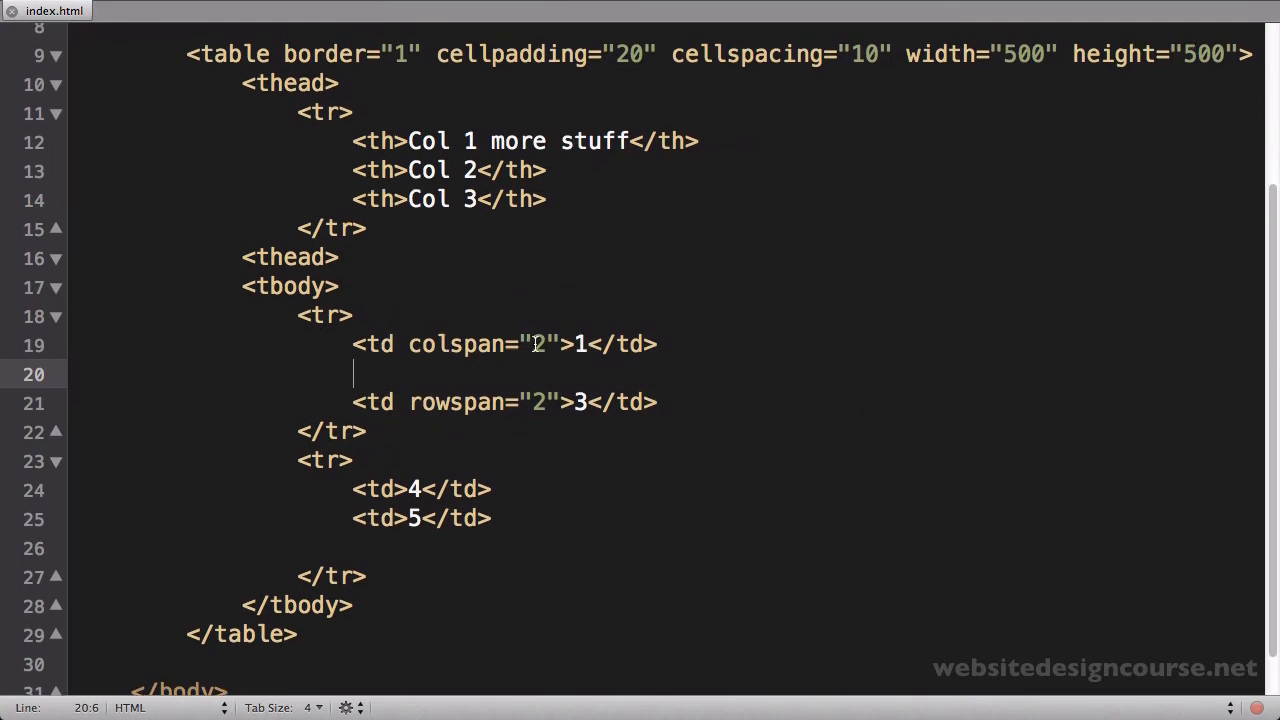
mouse_move(455, 344)
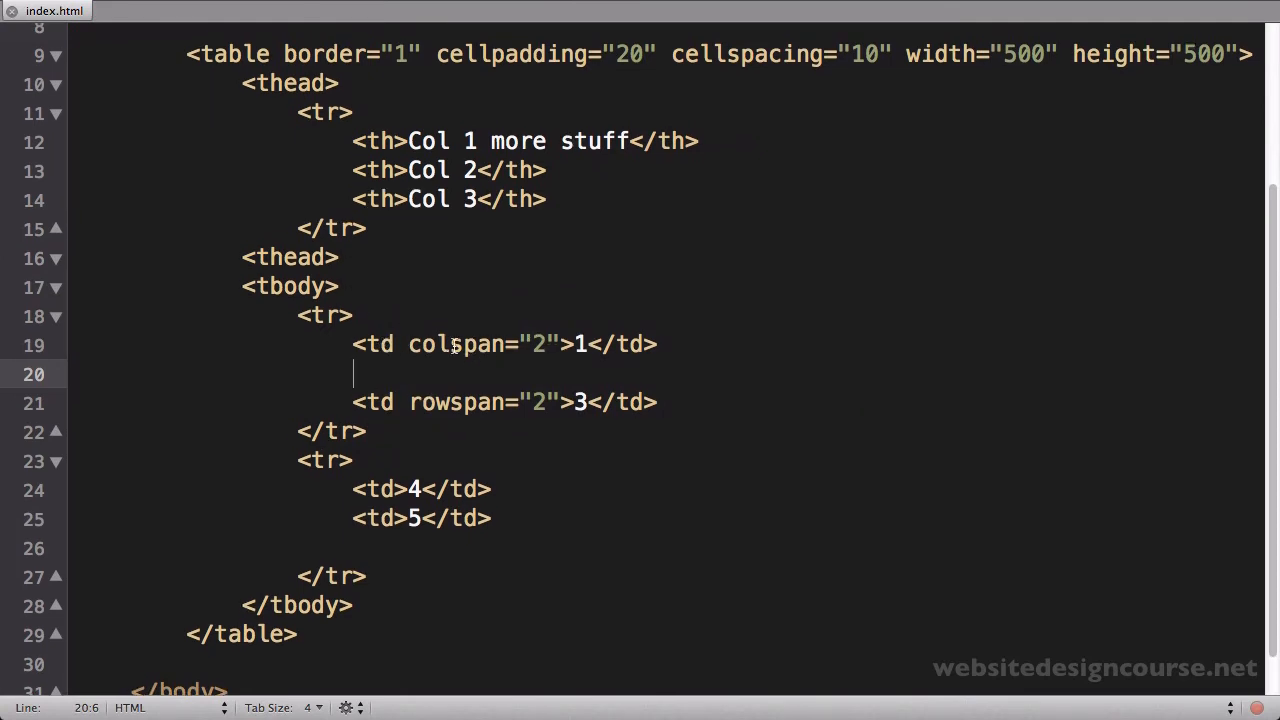
Step: Change cell 1's colspan value from 2 to 3
double_click(535, 344)
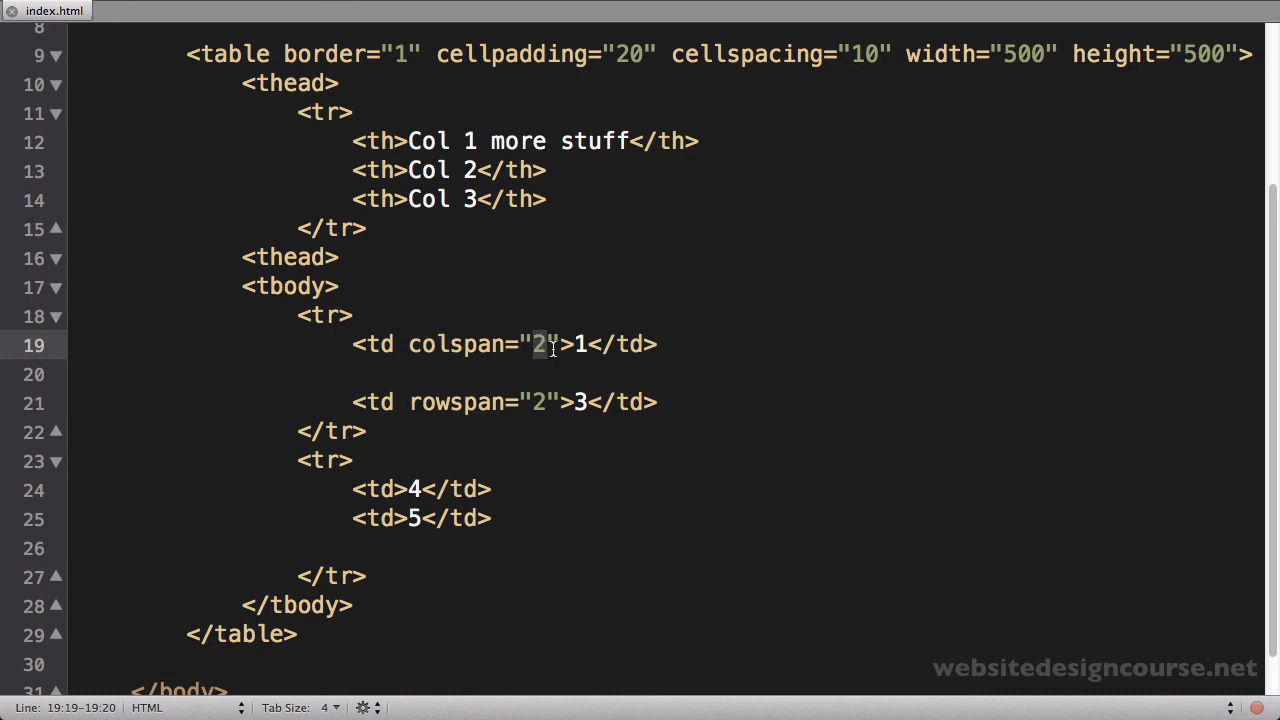
key(Cmd+Tab)
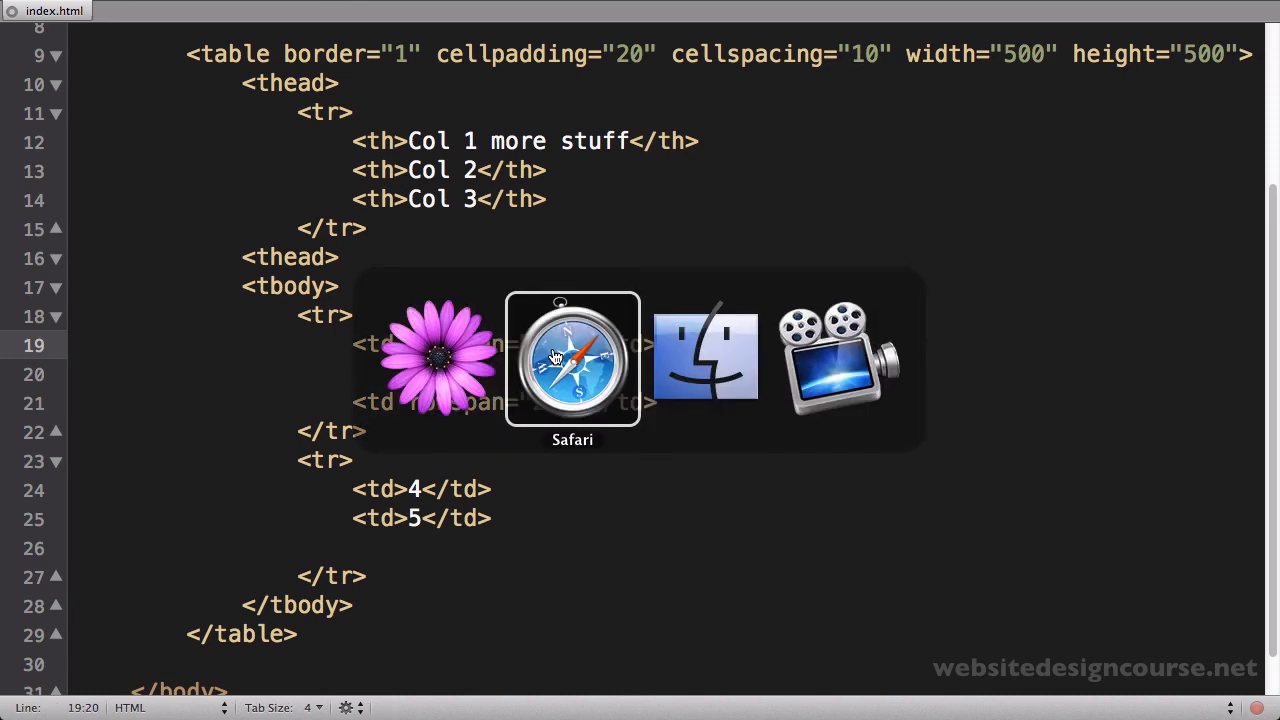
click(572, 357)
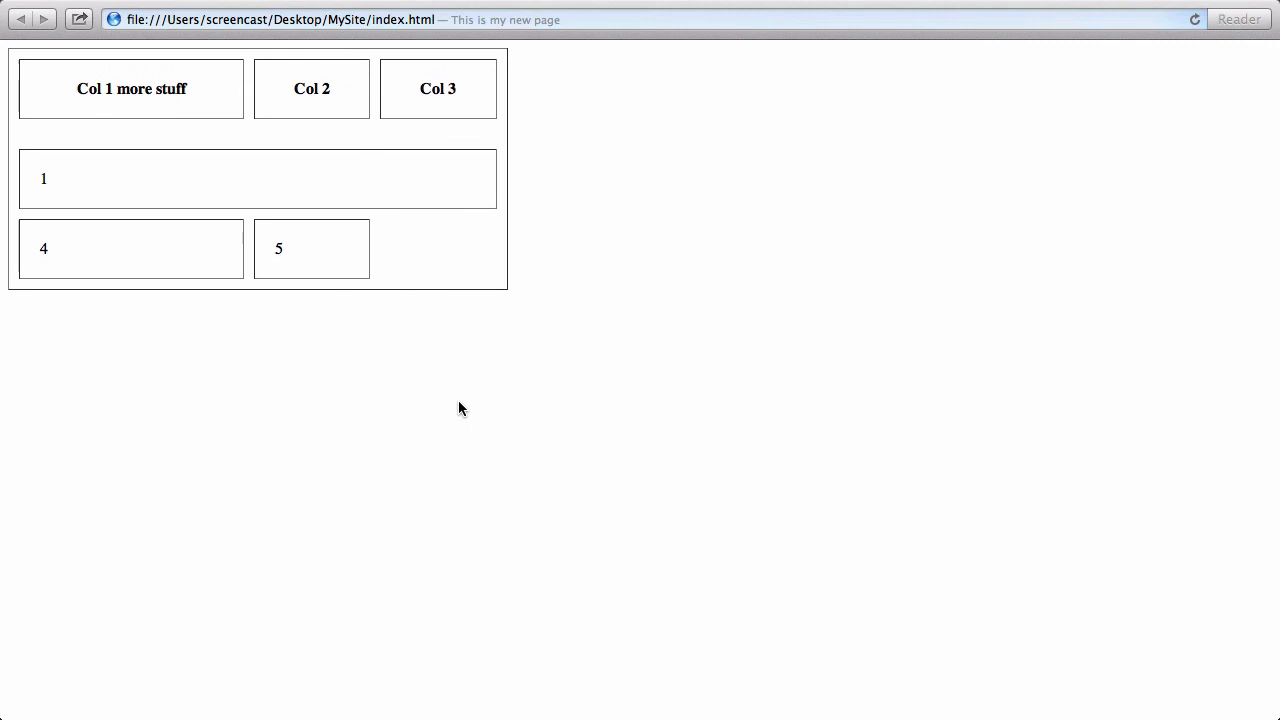
mouse_move(489, 244)
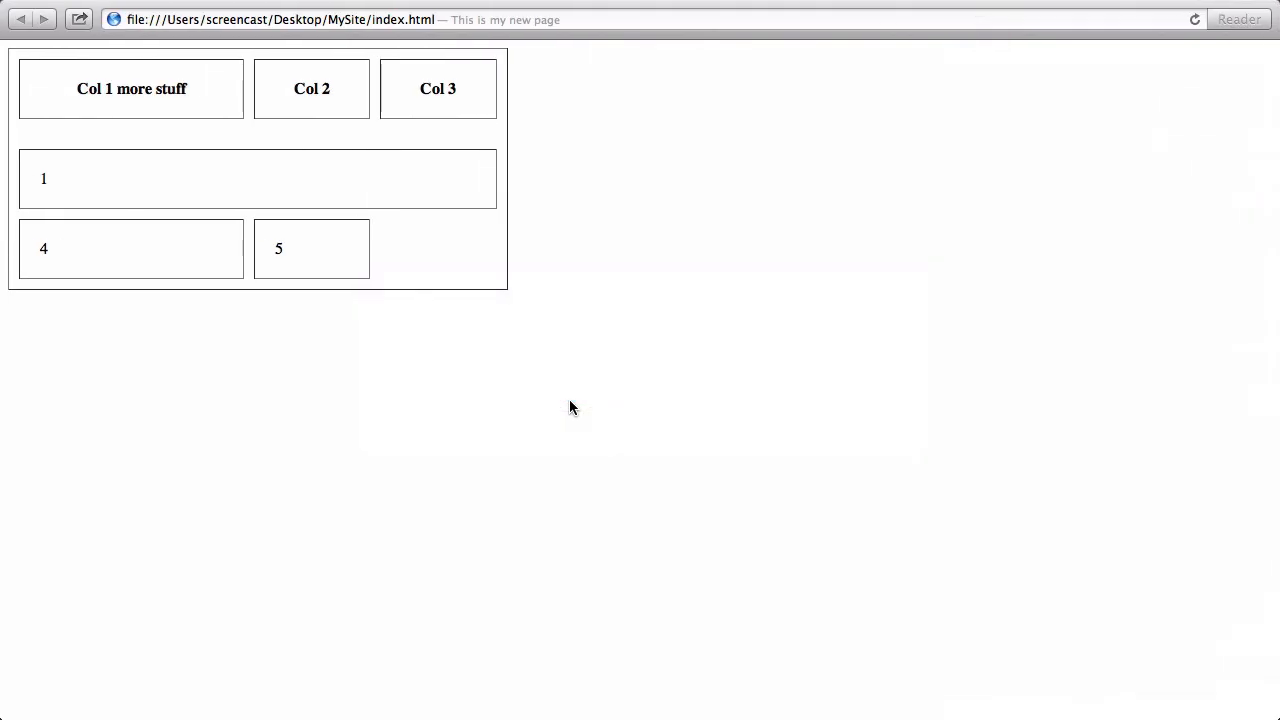
mouse_move(418, 291)
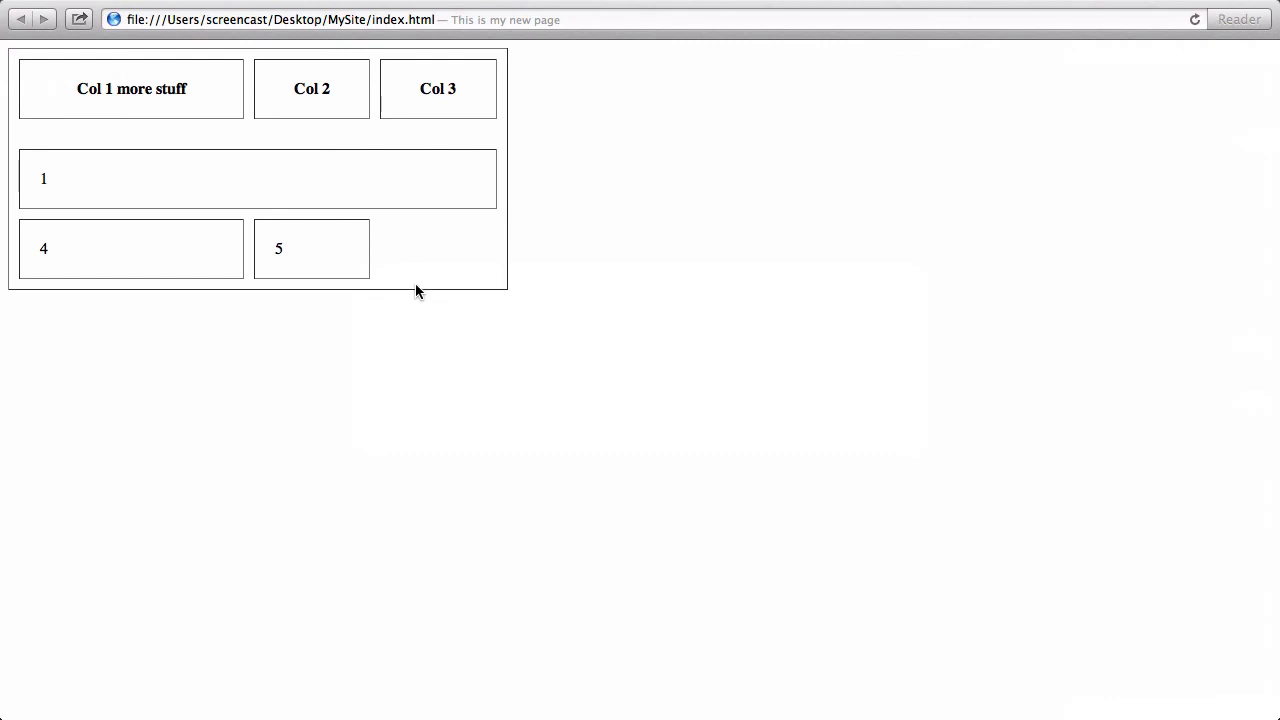
mouse_move(495, 225)
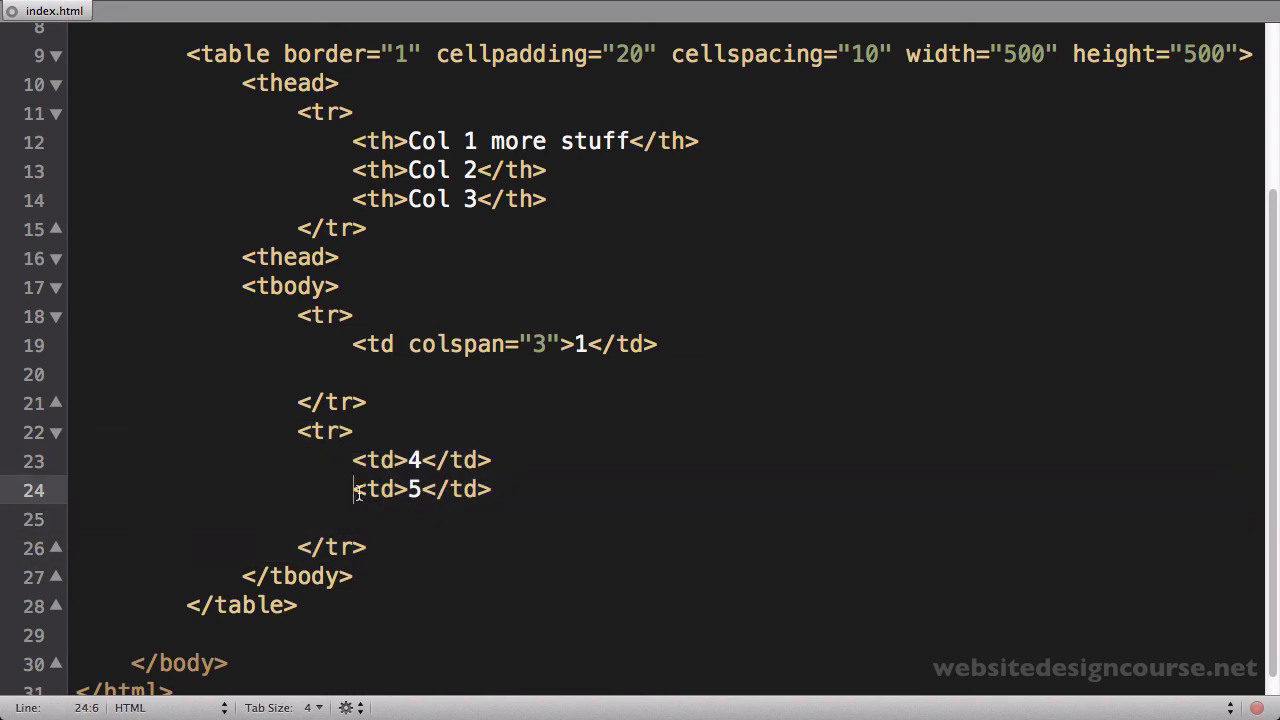
Step: Duplicate the <td>5</td> line and change the copy to 6
text(<td>5</td>)
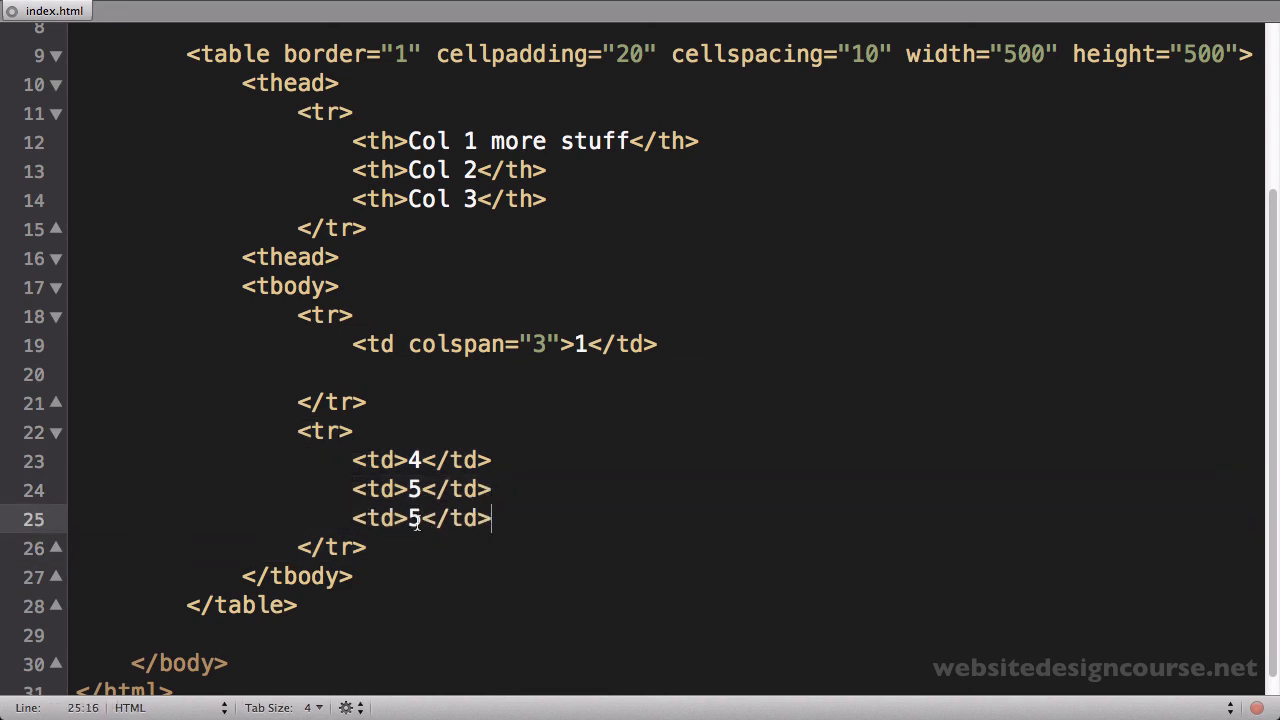
text(6)
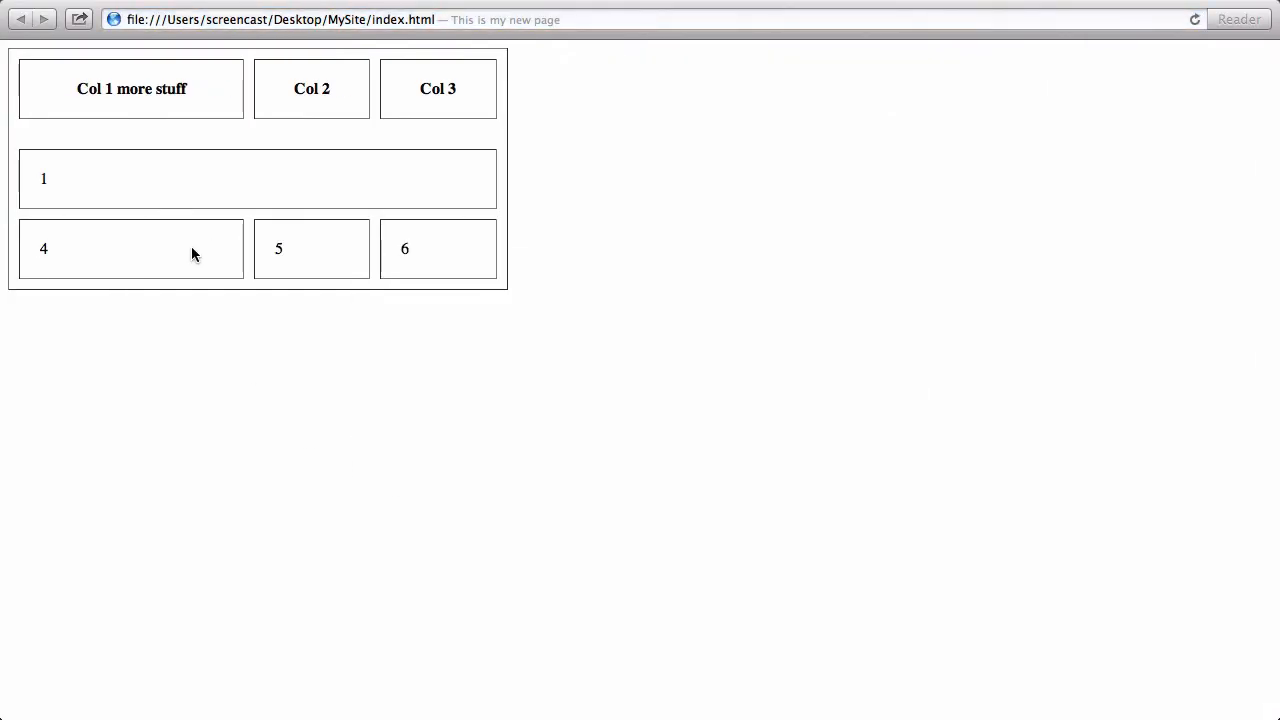
mouse_move(404, 296)
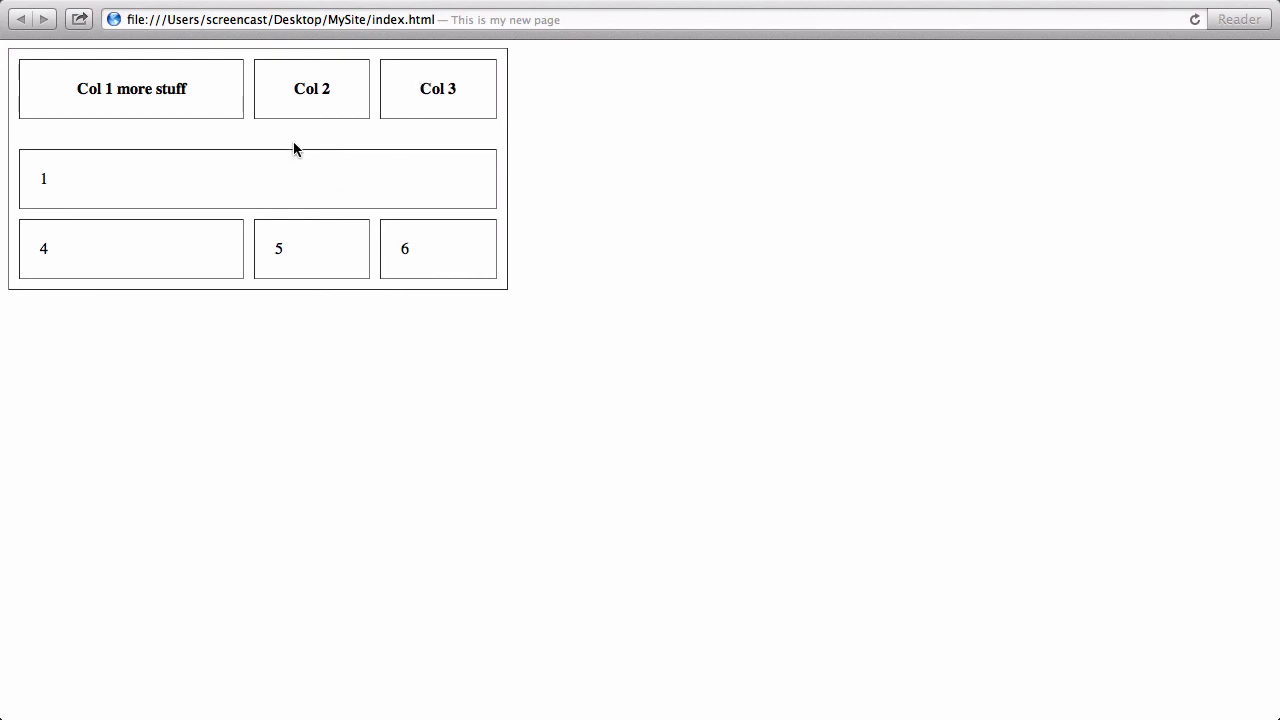
mouse_move(450, 318)
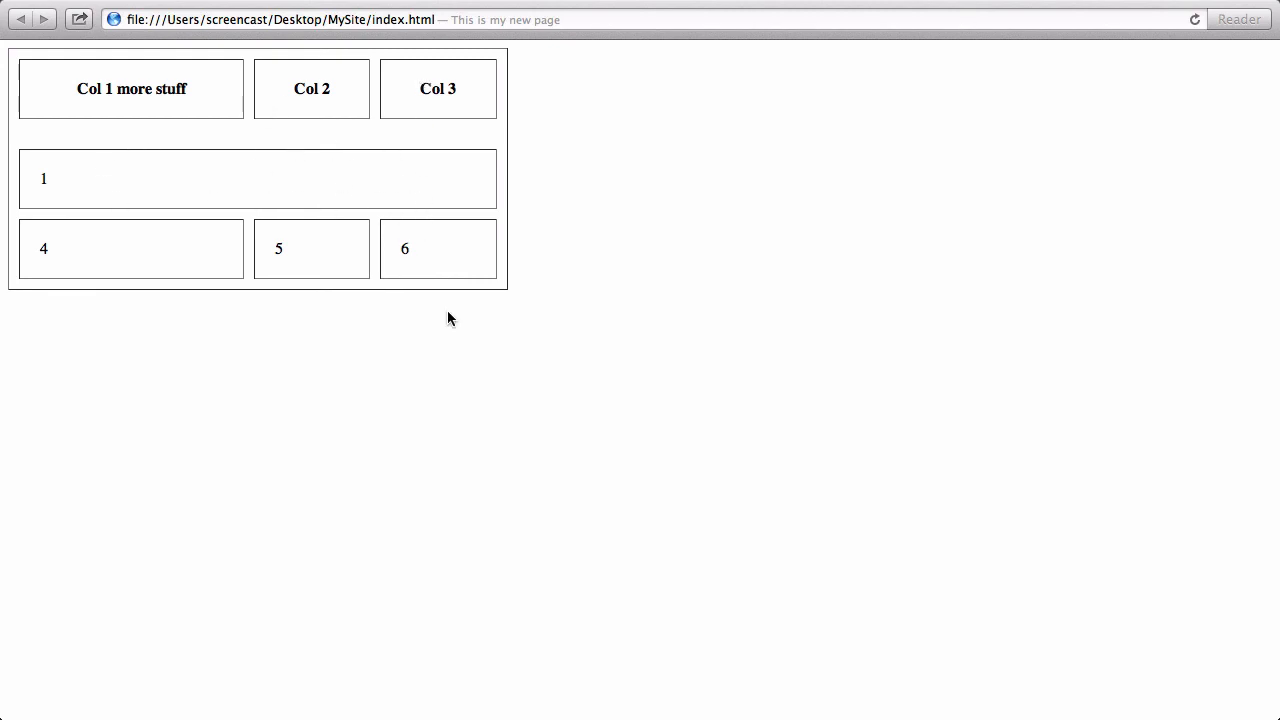